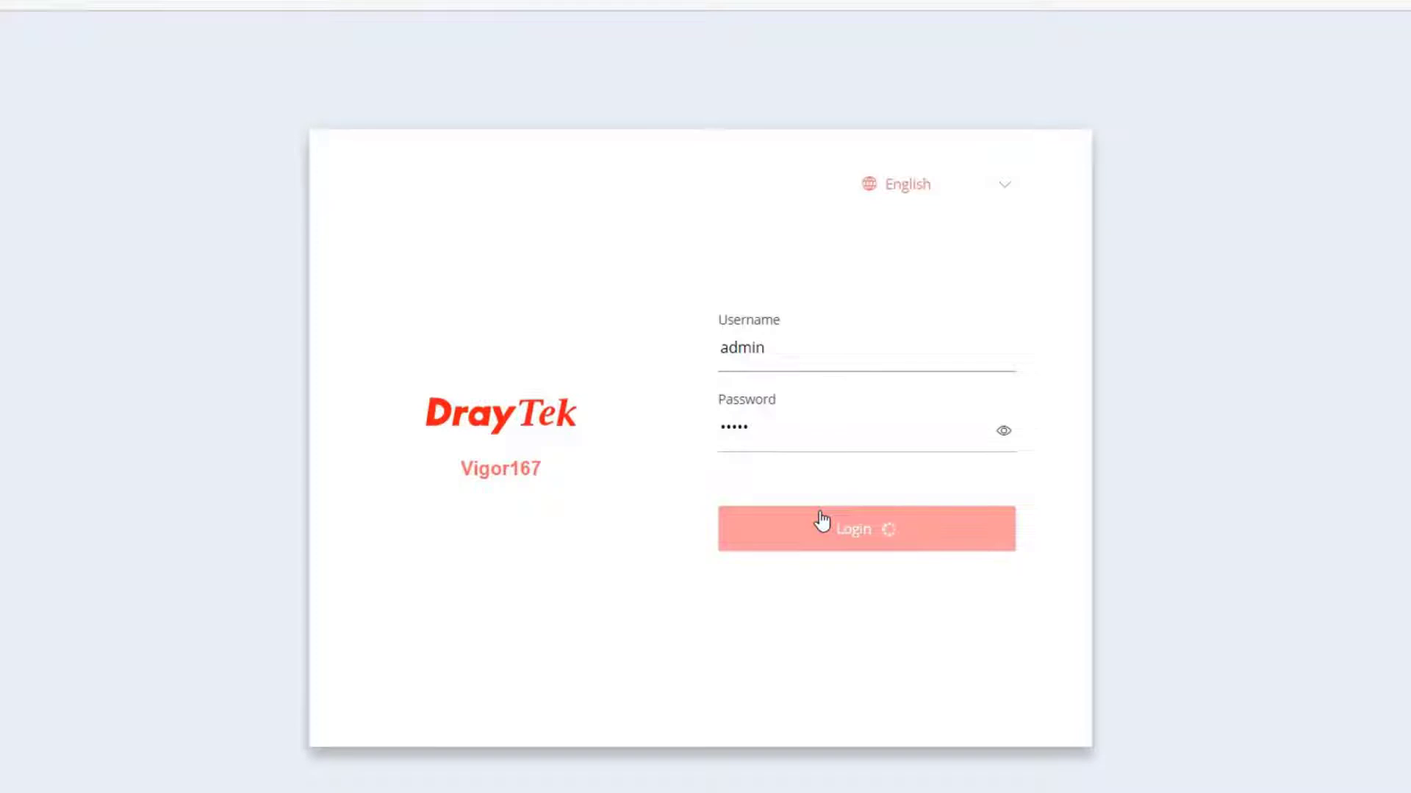
Step: Log in as admin and reach the Operation Mode wizard's System Time step
click(864, 529)
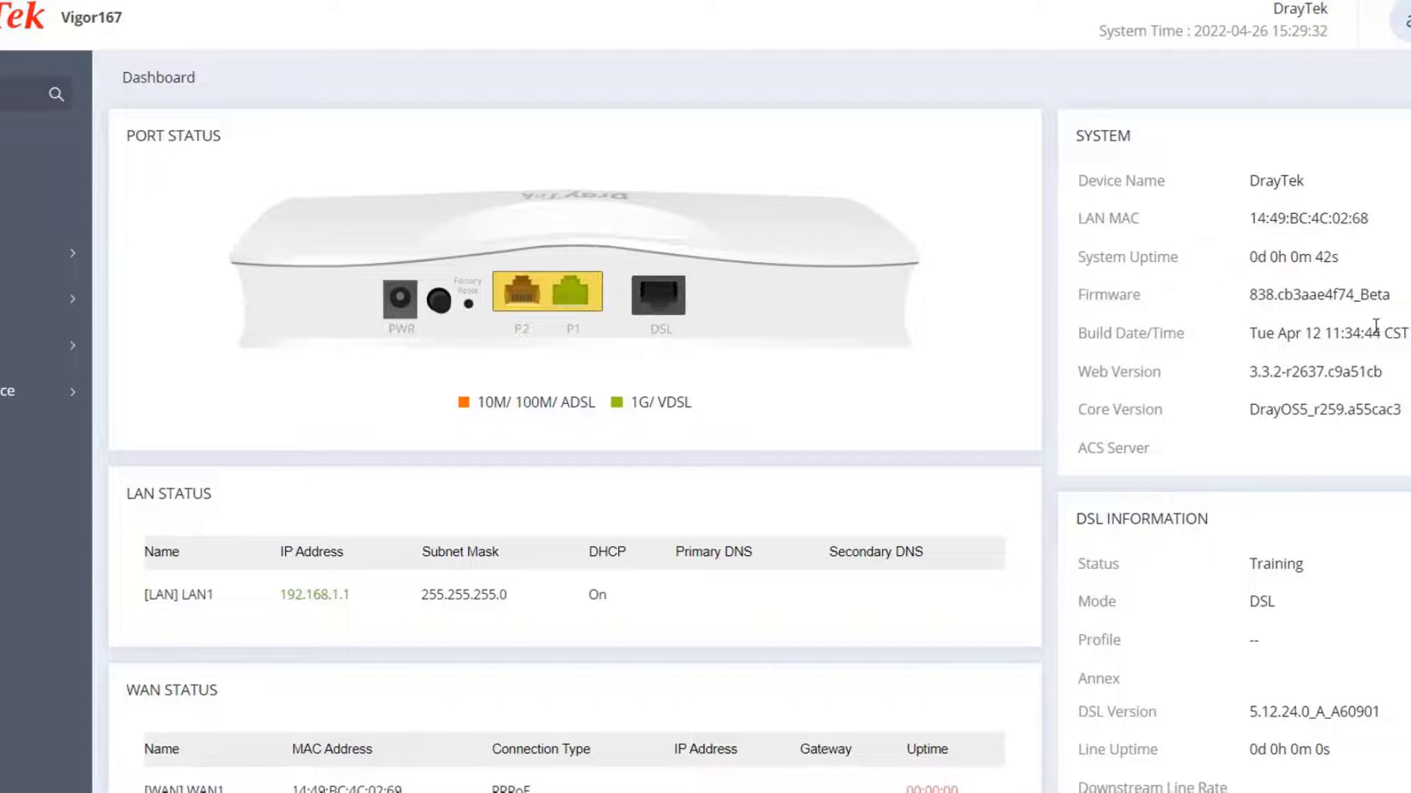
drag(1309, 294, 1390, 294)
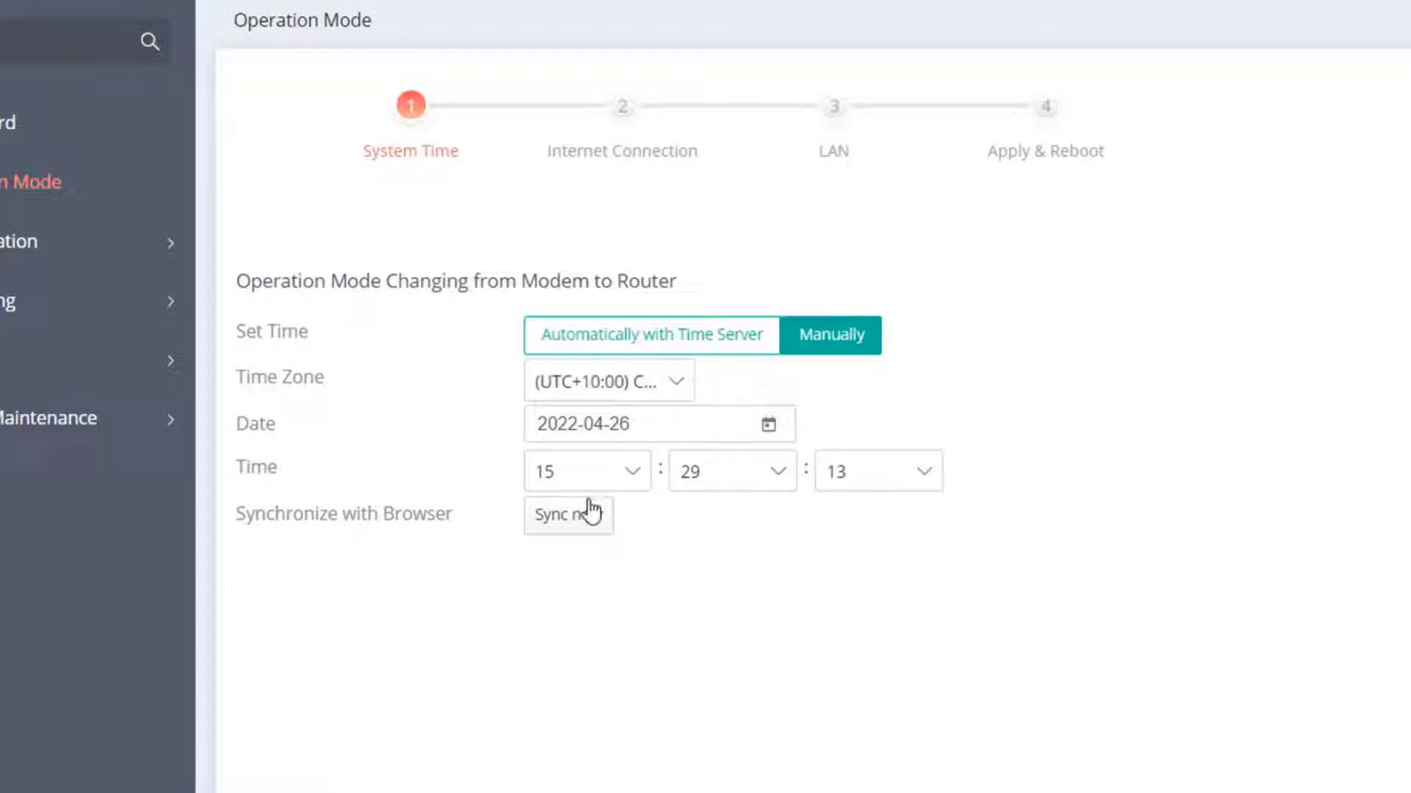
Step: Sync the router clock to the browser's 2022-05-09 time and continue to Internet Connection
click(567, 516)
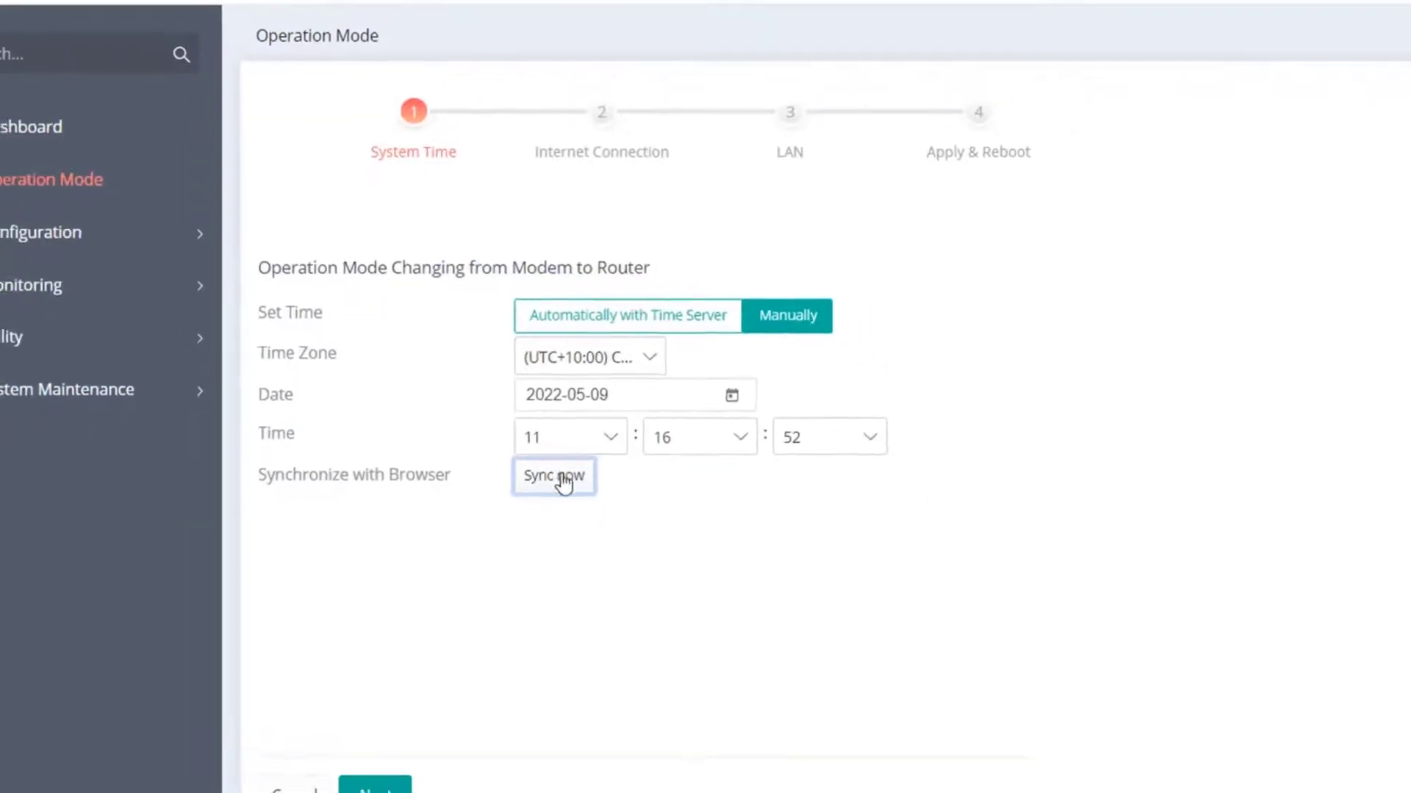
click(375, 787)
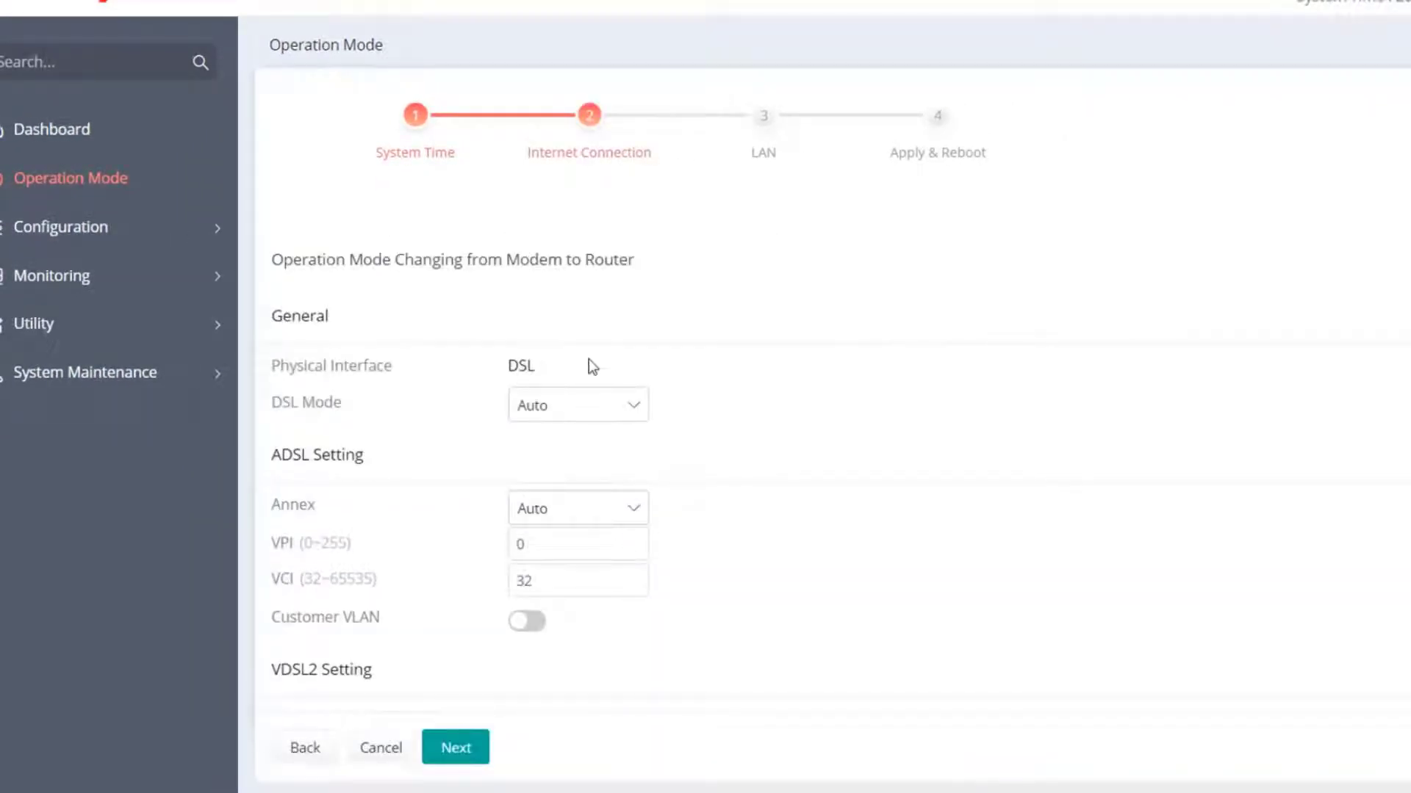
Step: Keep DSL mode on Auto and leave the VDSL2 customer VLAN switched off
click(576, 405)
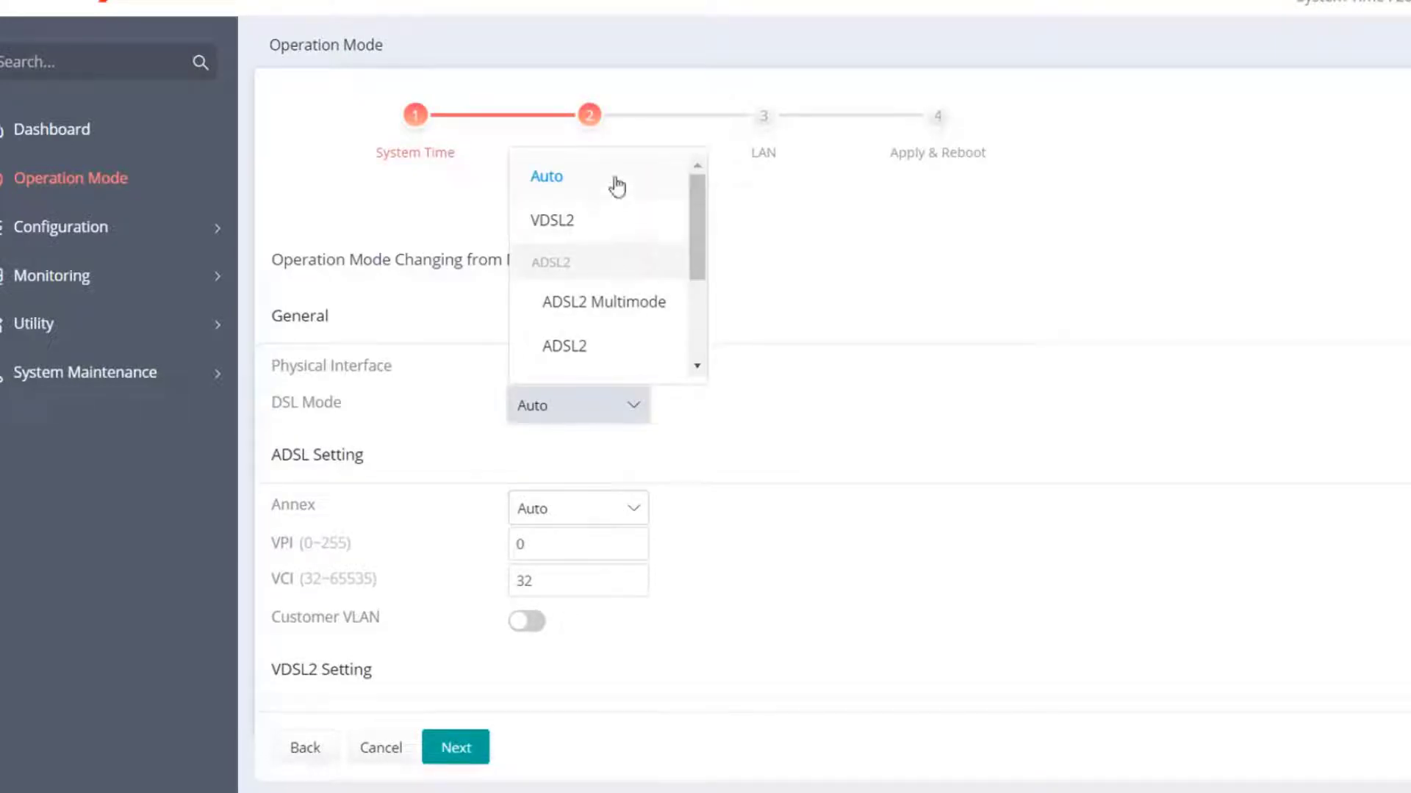
click(547, 175)
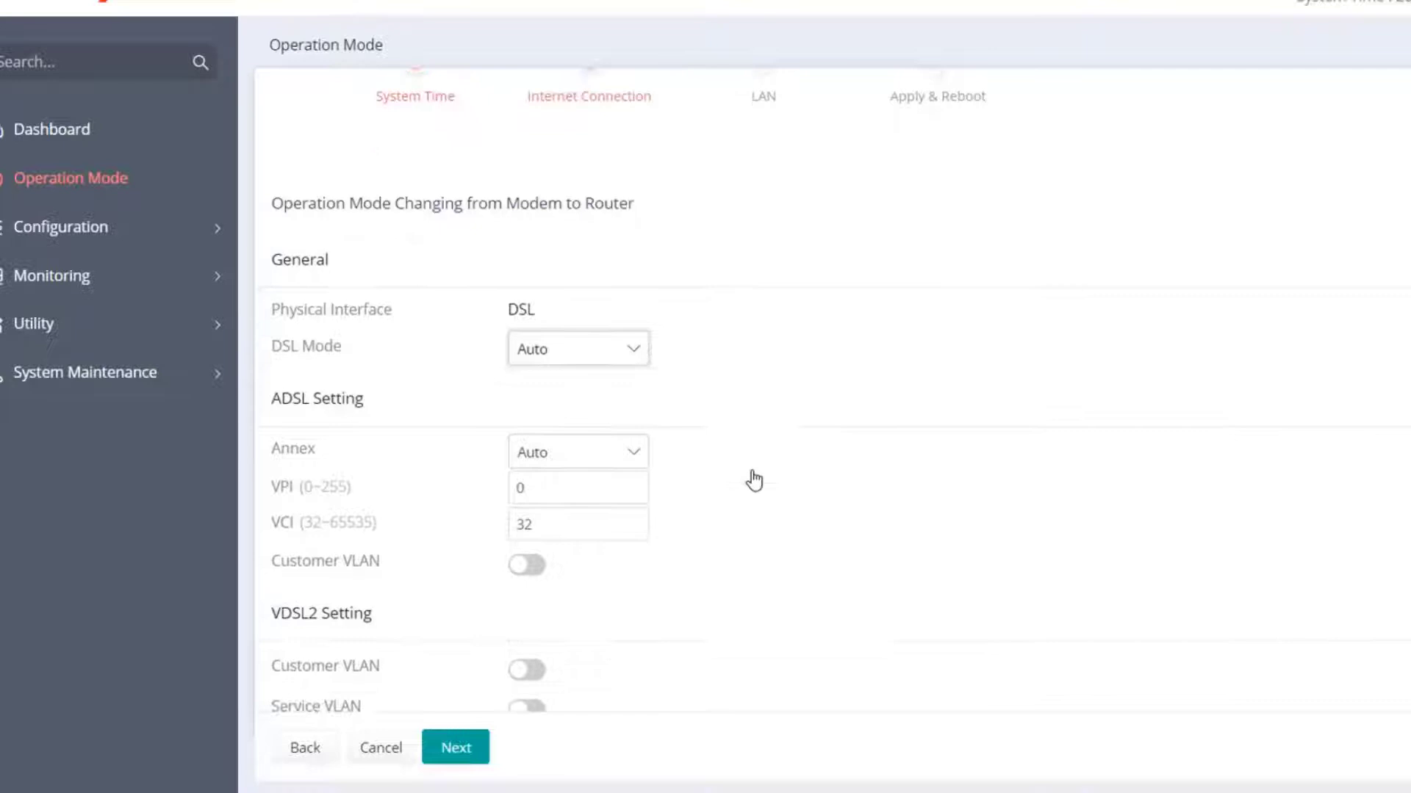
scroll(down, 3)
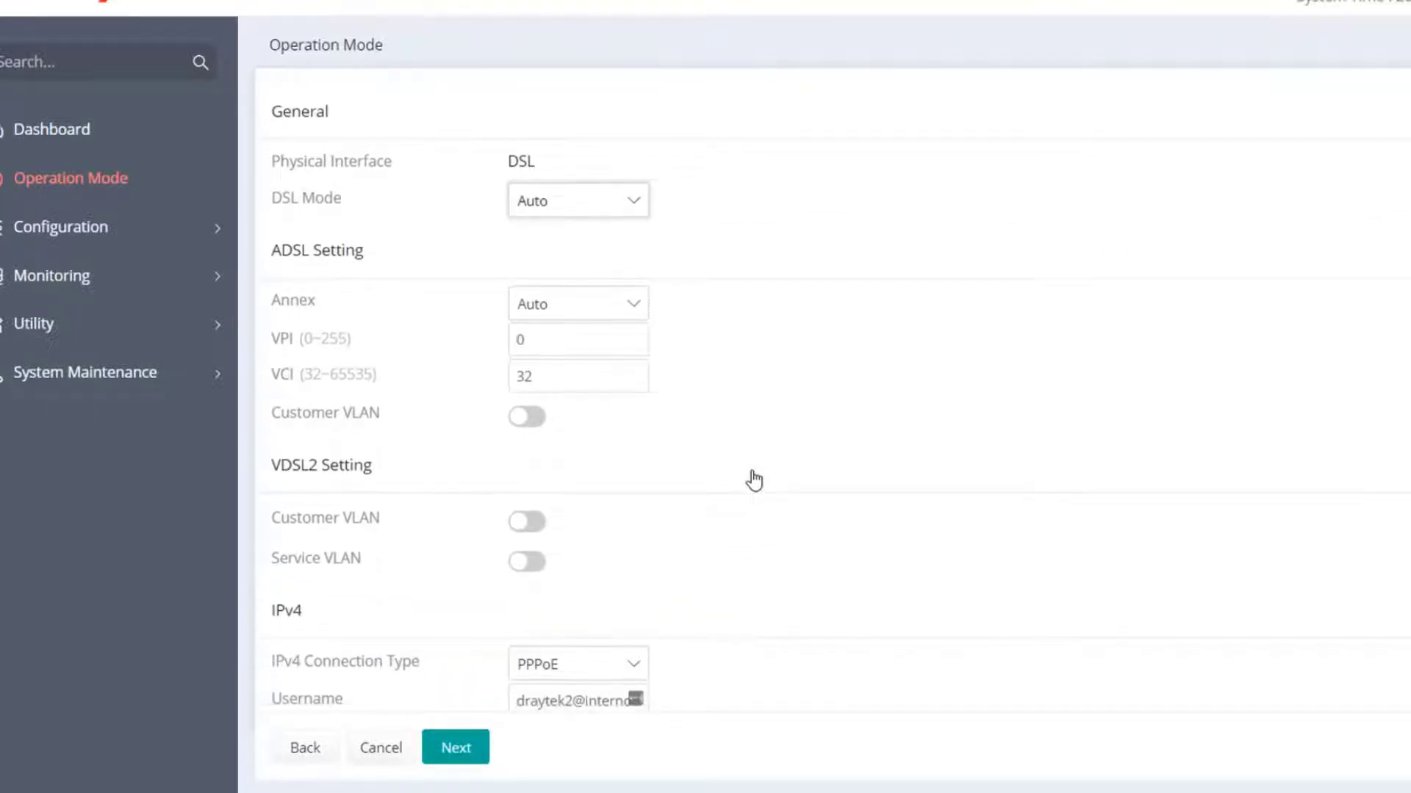
scroll(down, 3)
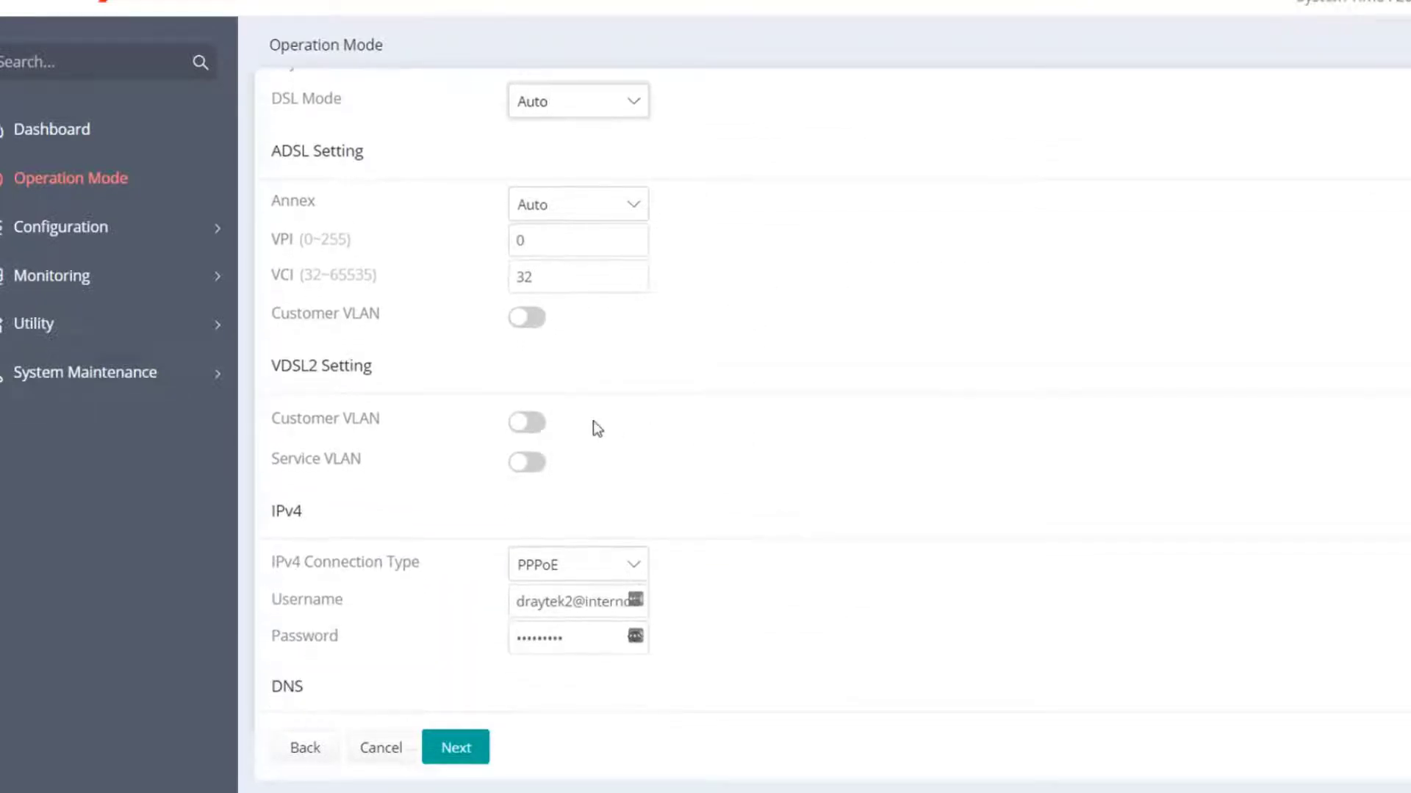
click(526, 422)
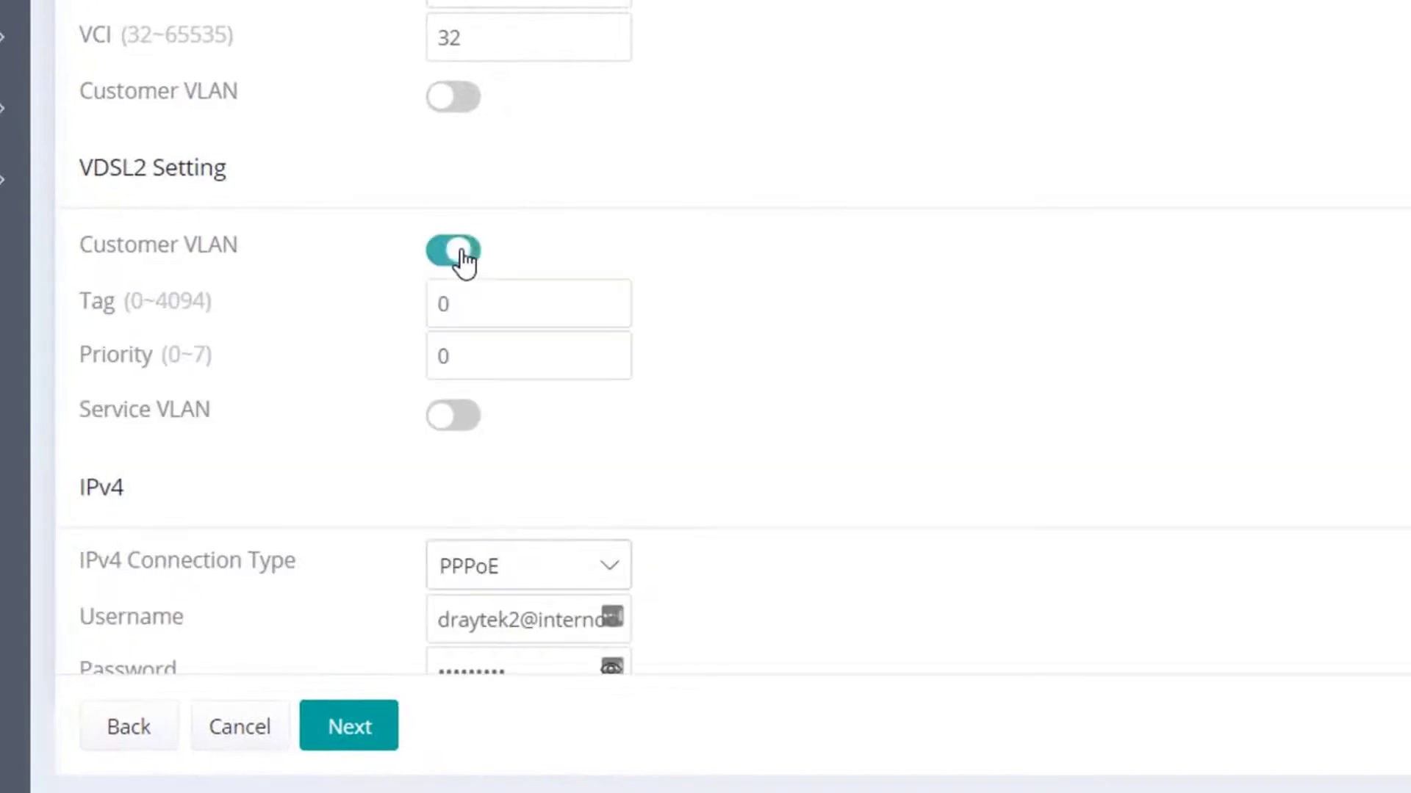
click(452, 250)
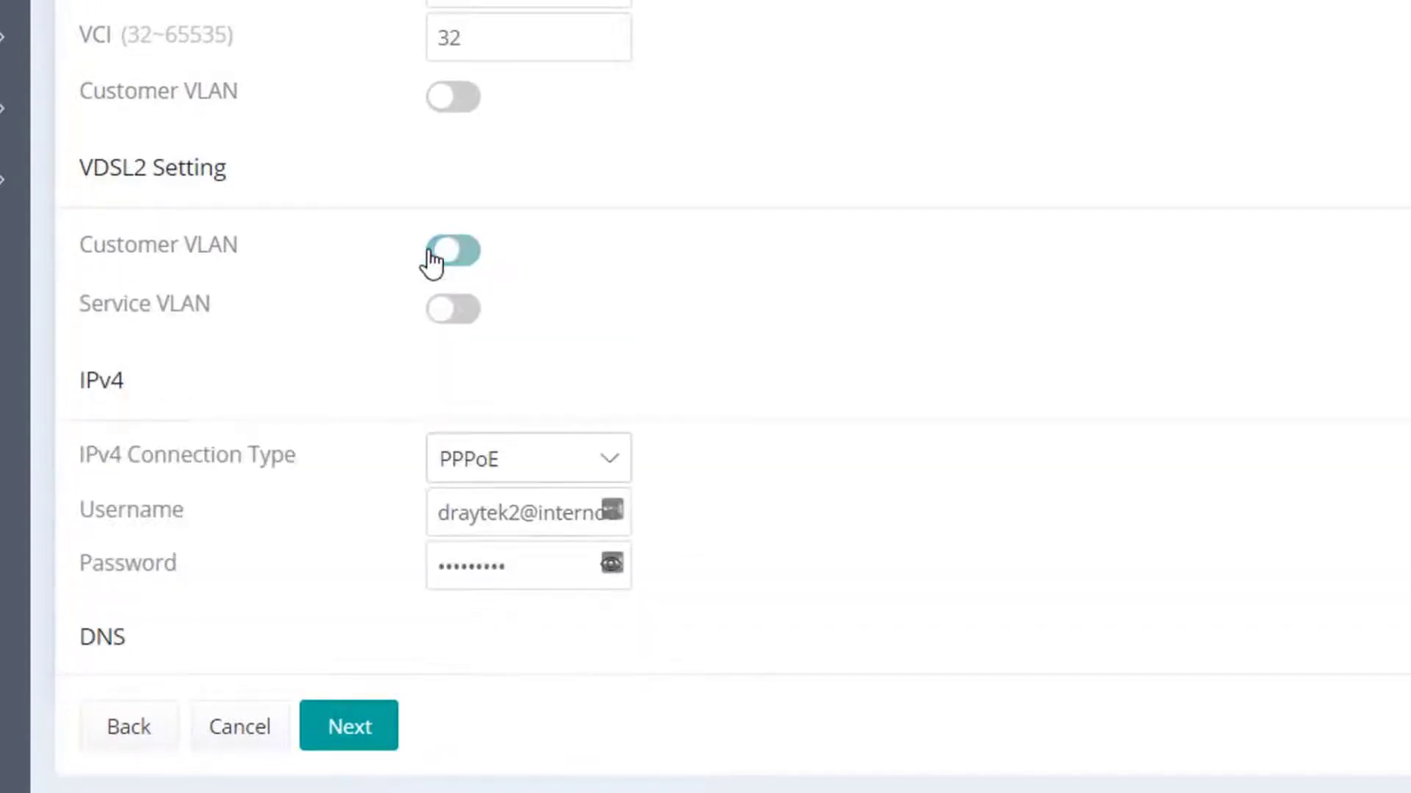
click(452, 250)
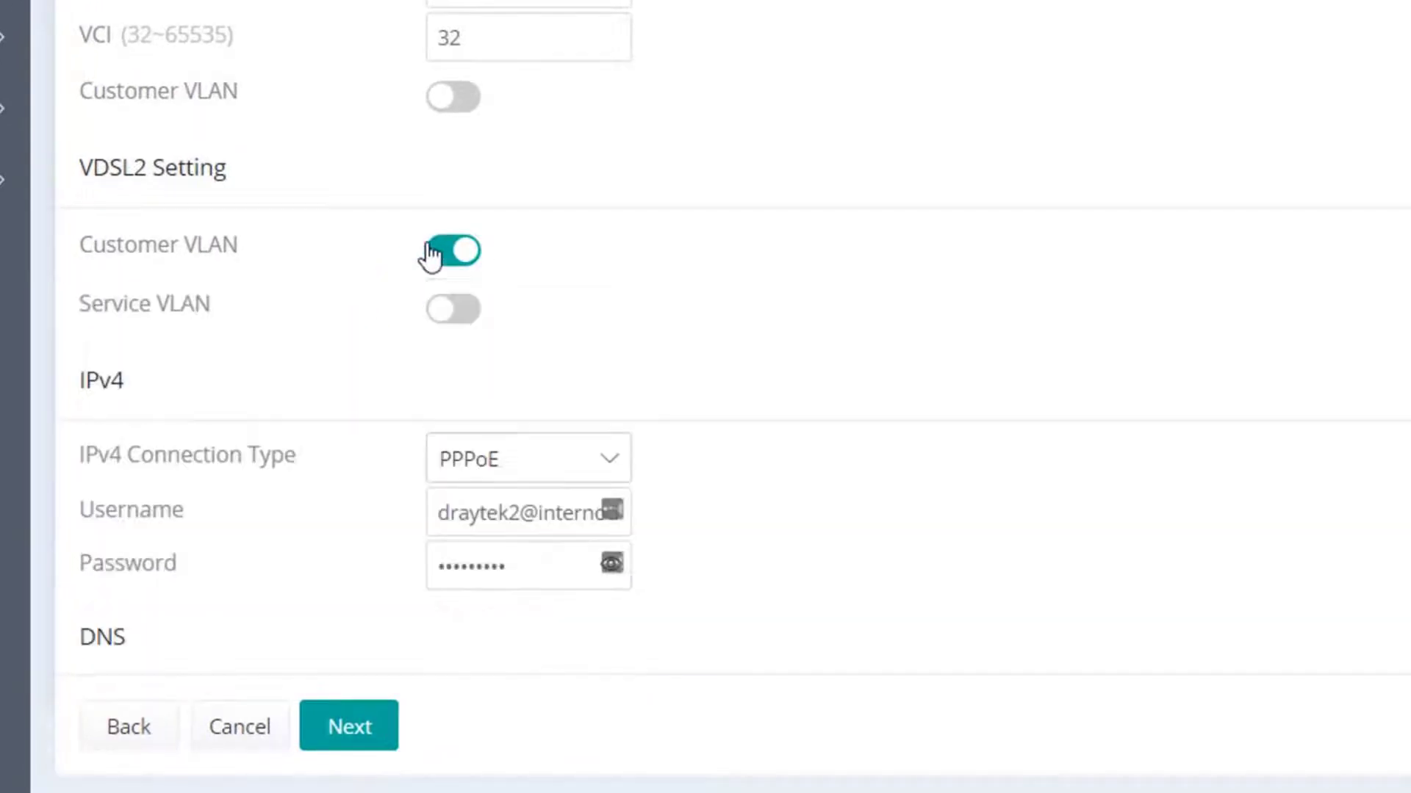
Step: Set IPv4 connection type to PPPoE, confirm the username, and continue to the LAN step
click(528, 458)
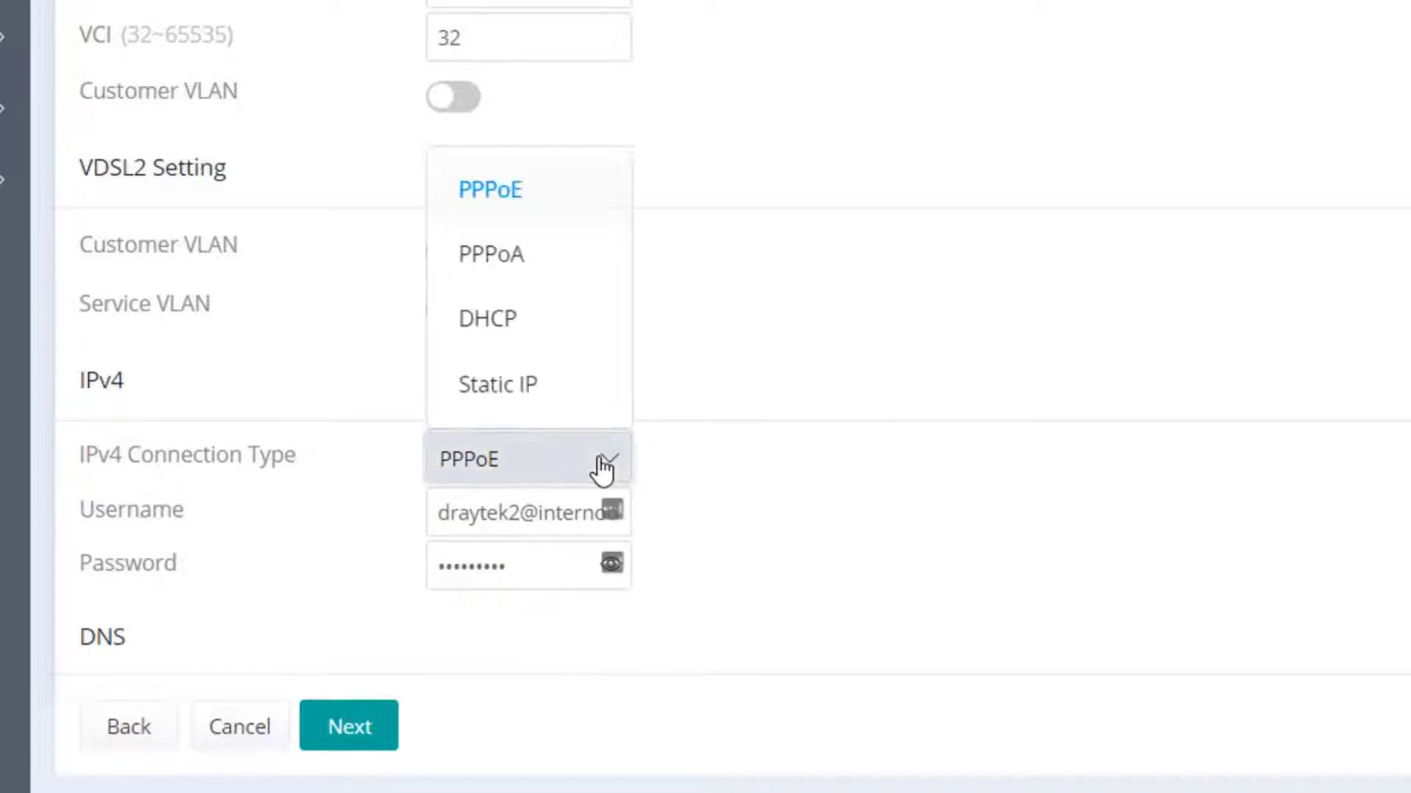
click(486, 318)
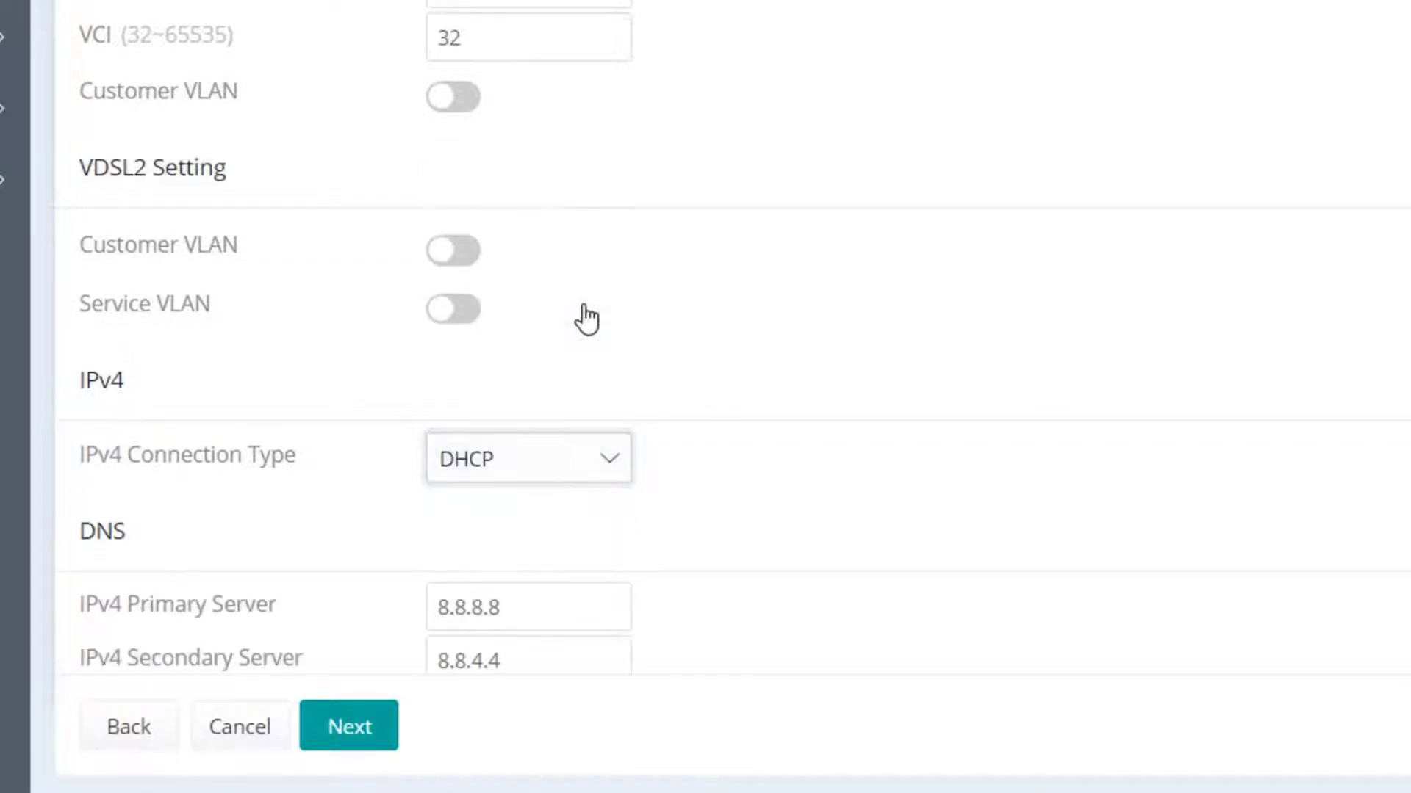
click(528, 458)
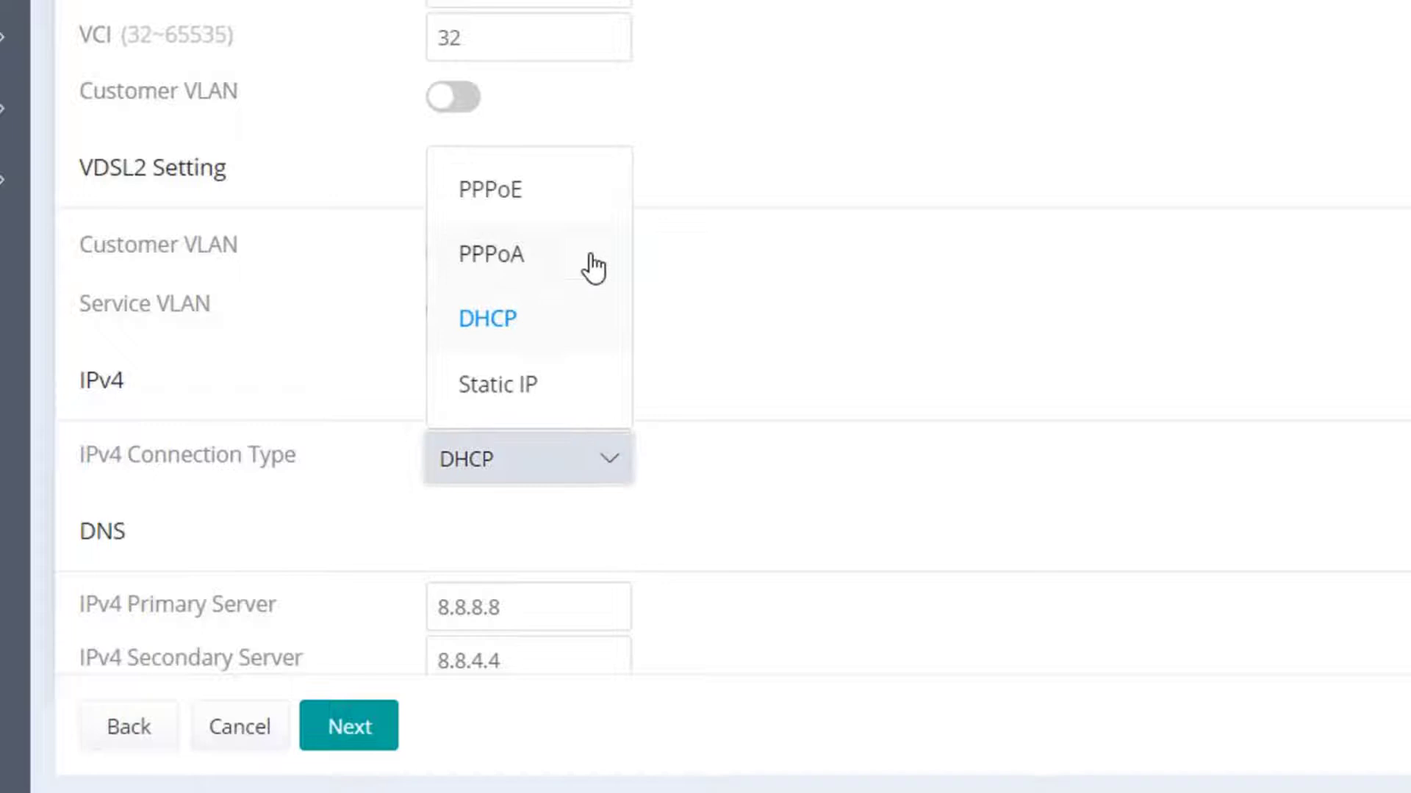
click(491, 188)
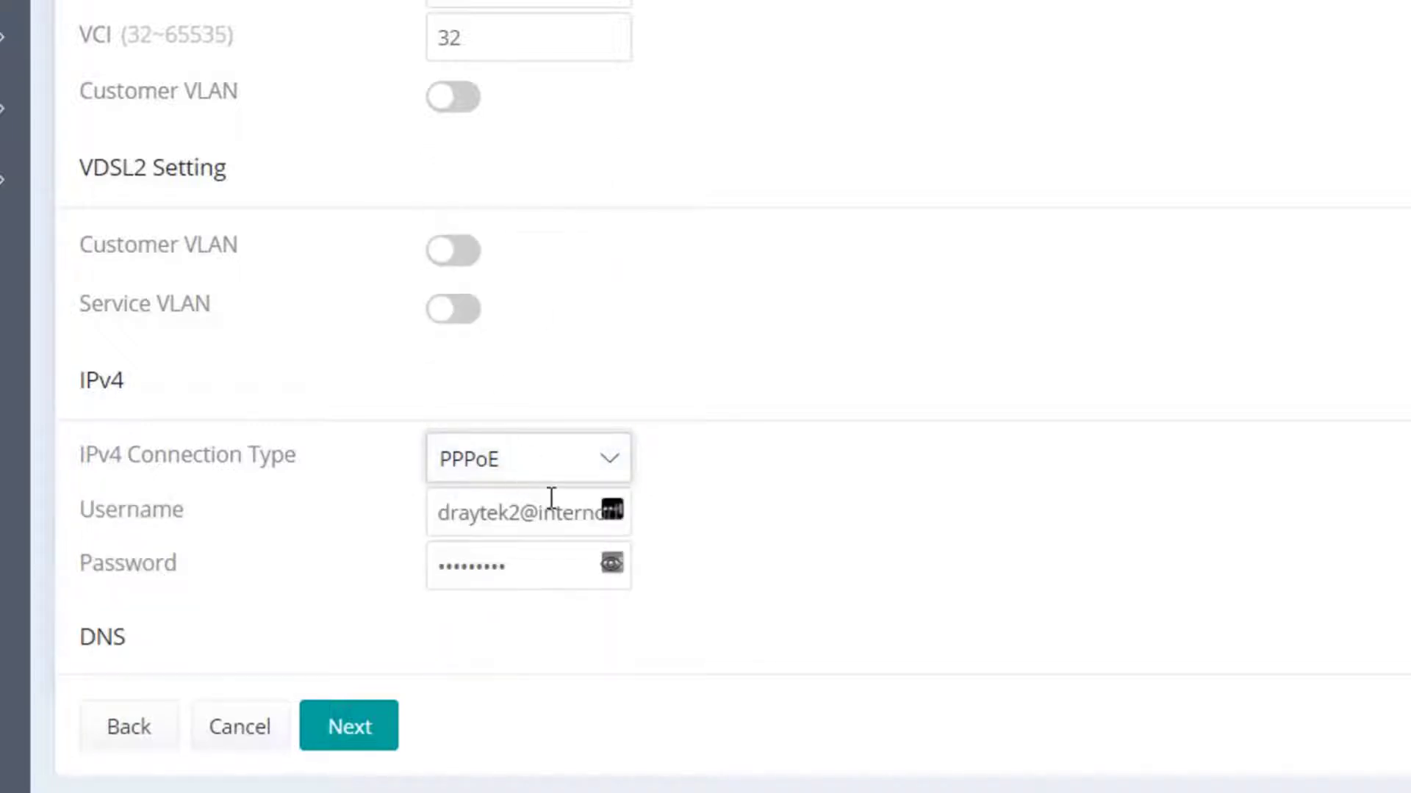
click(529, 511)
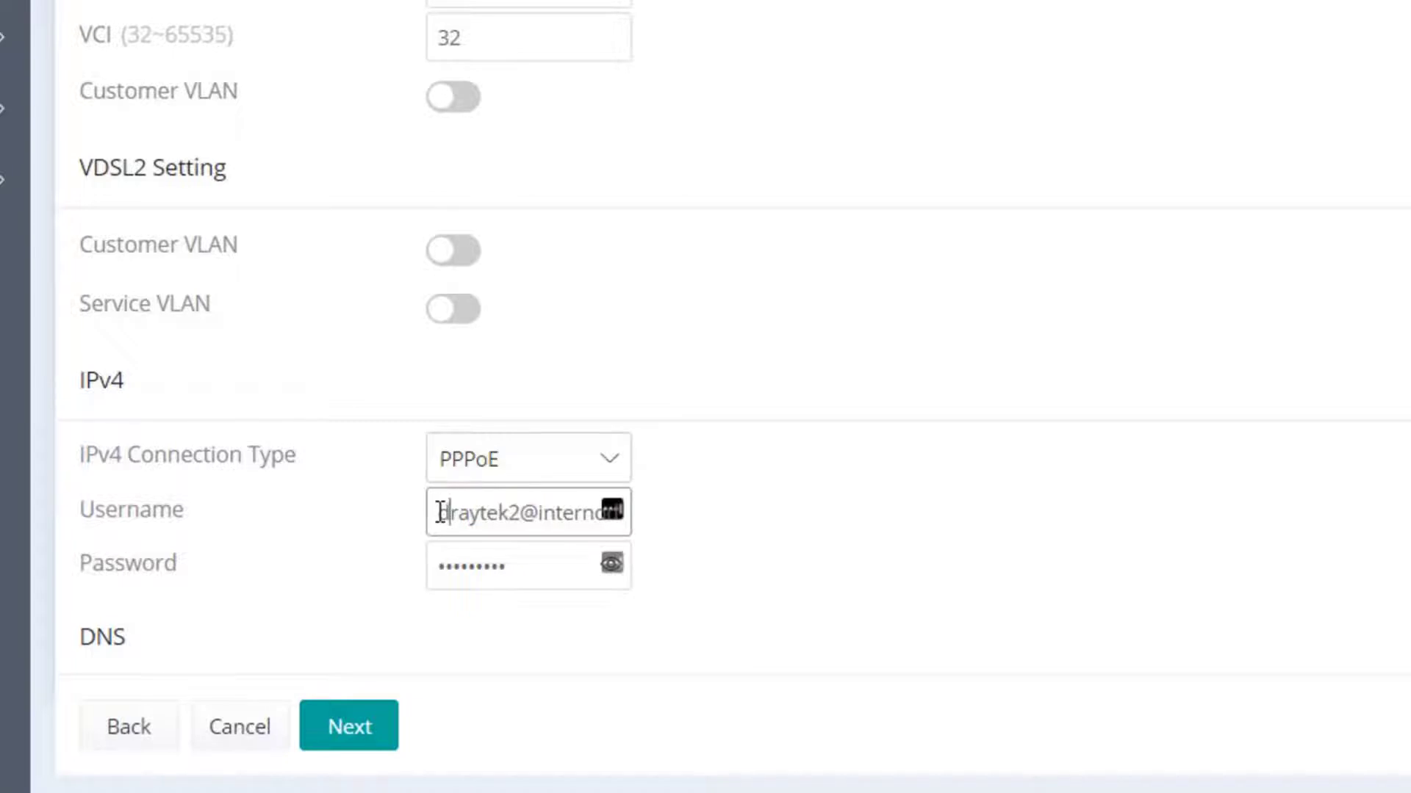
triple_click(529, 511)
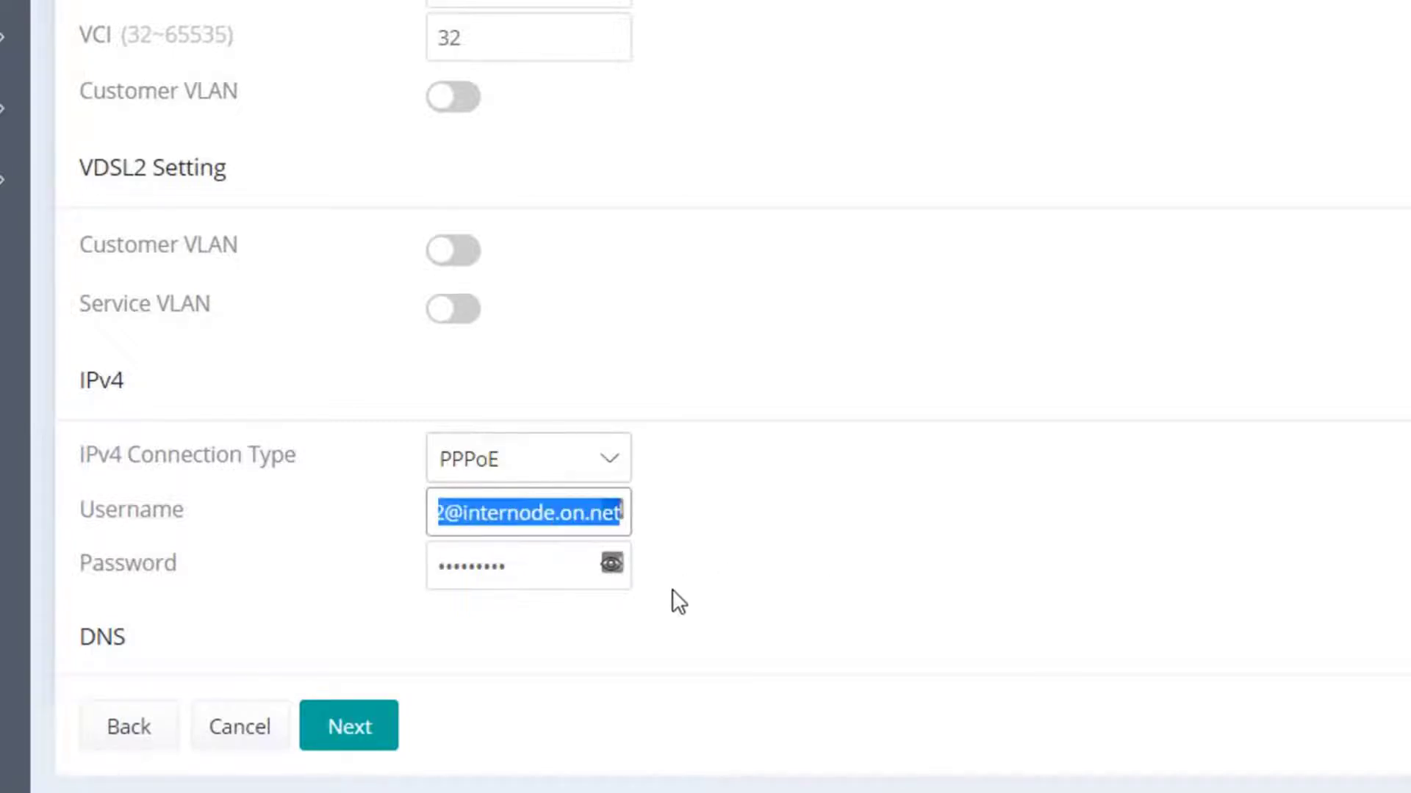
scroll(down, 3)
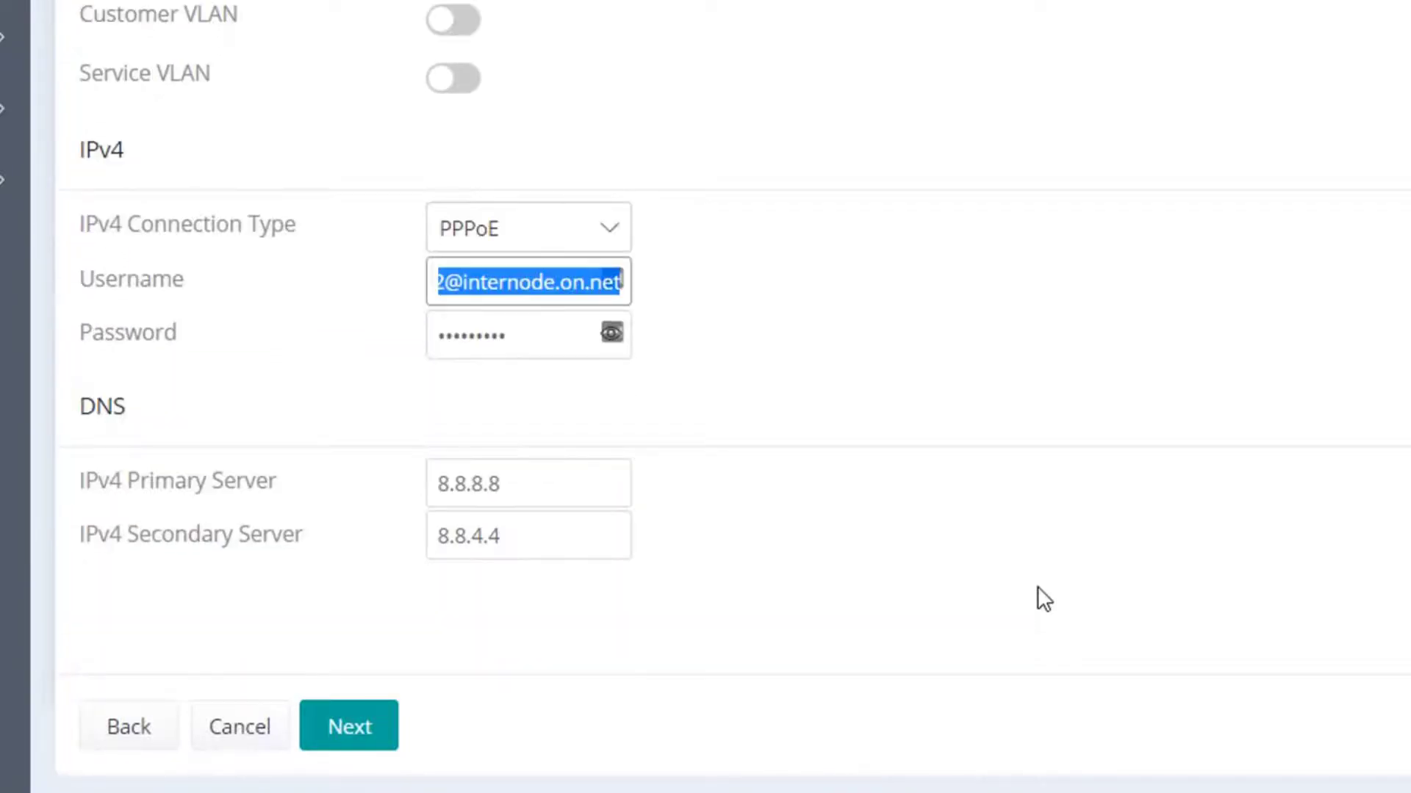
click(527, 484)
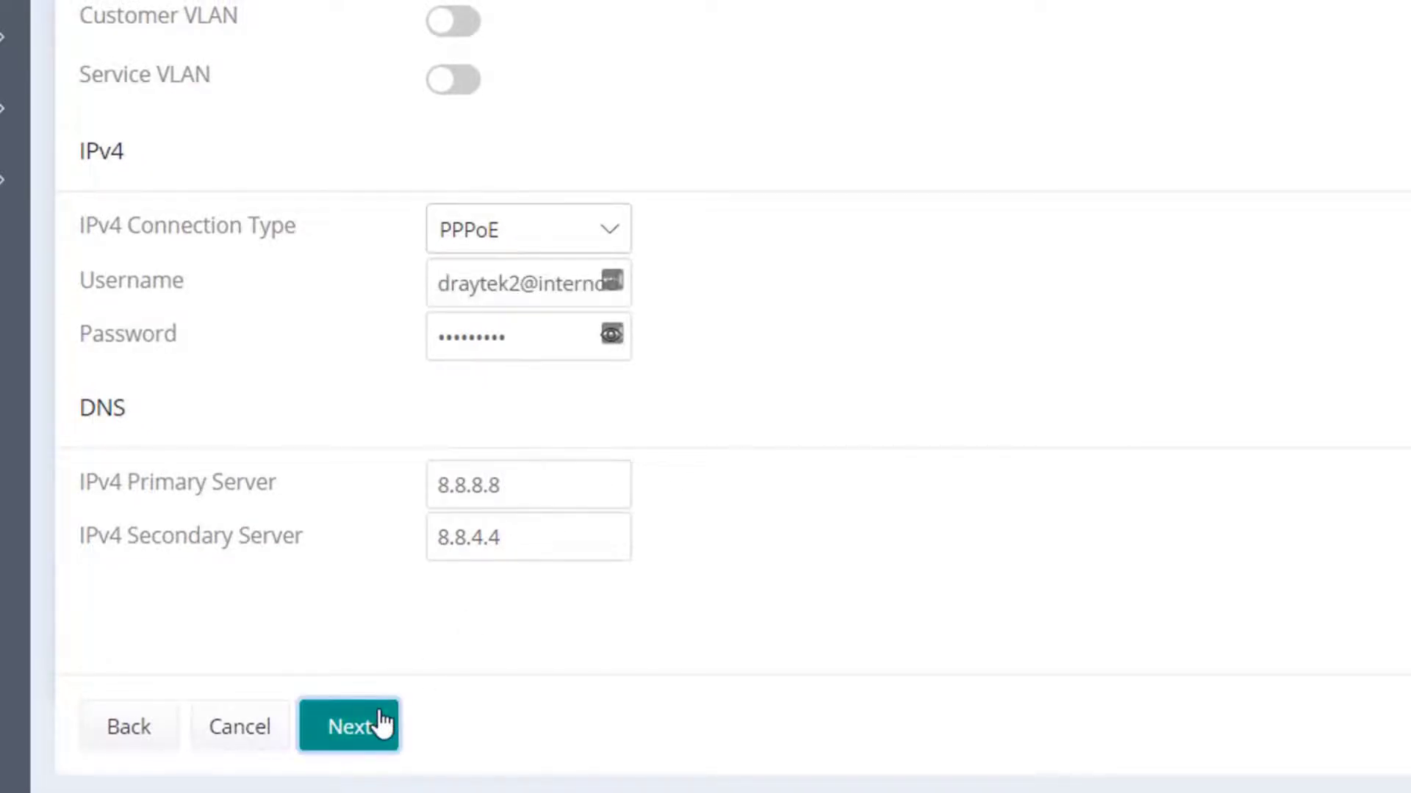
click(348, 726)
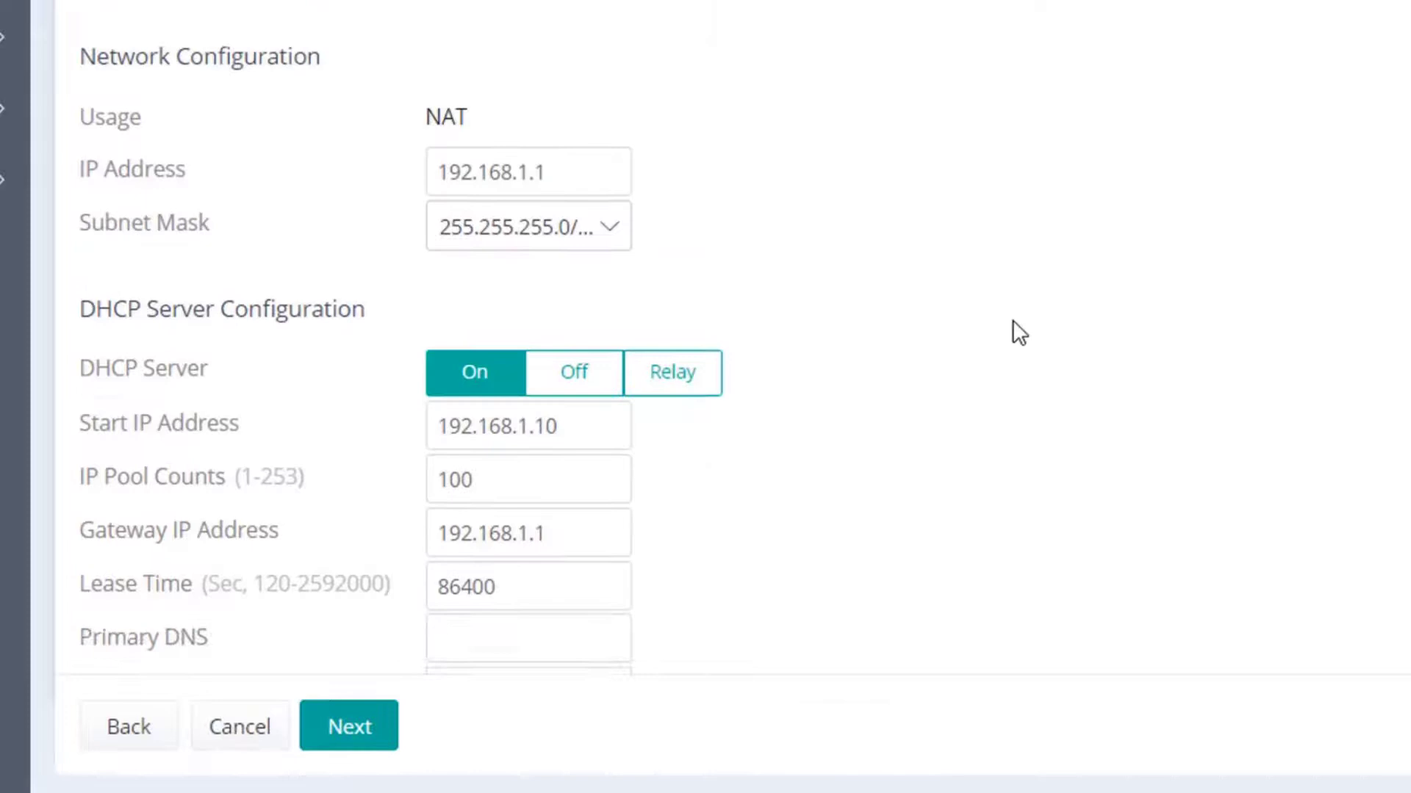
Step: Keep LAN at 192.168.1.1 with DHCP on and advance to the final reboot step
scroll(down, 3)
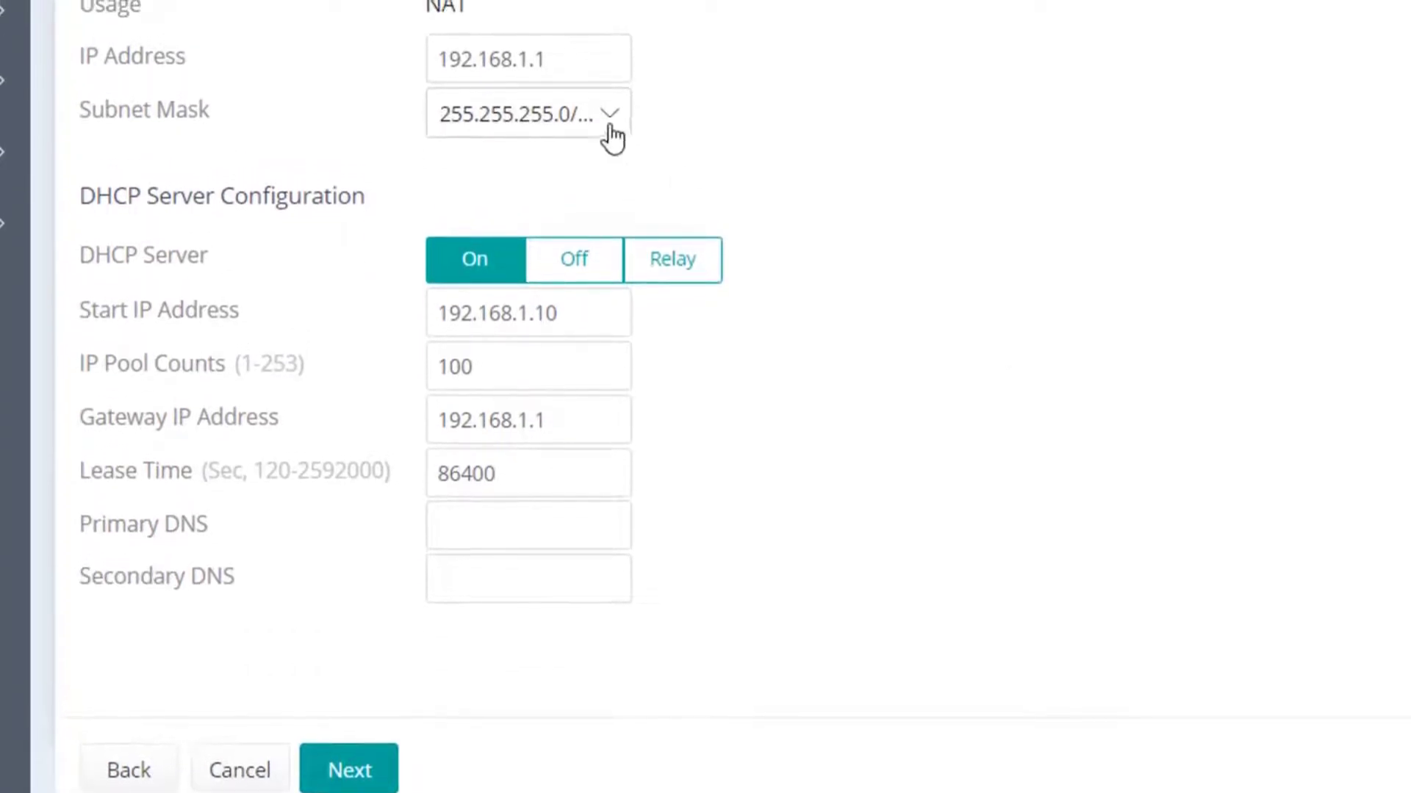
click(528, 57)
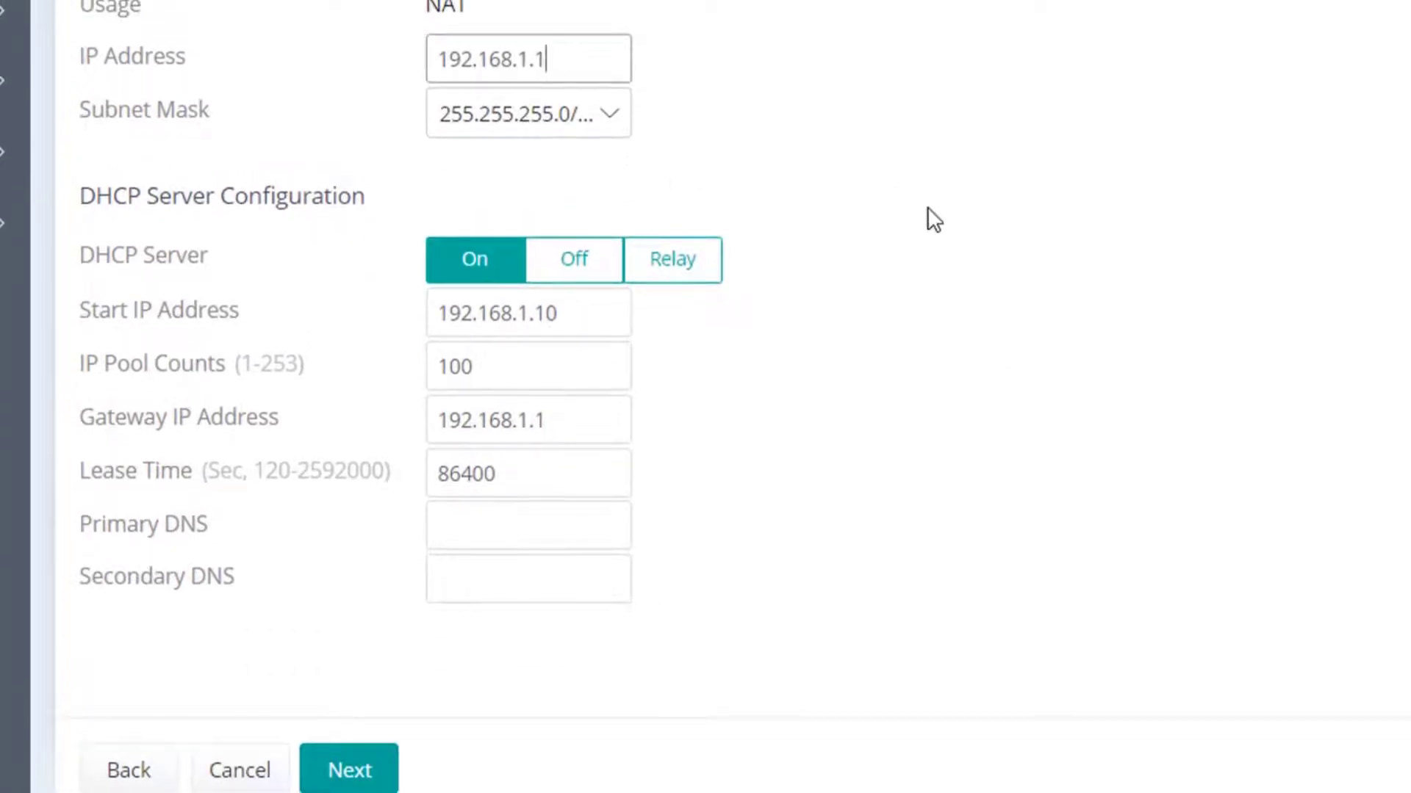
click(347, 770)
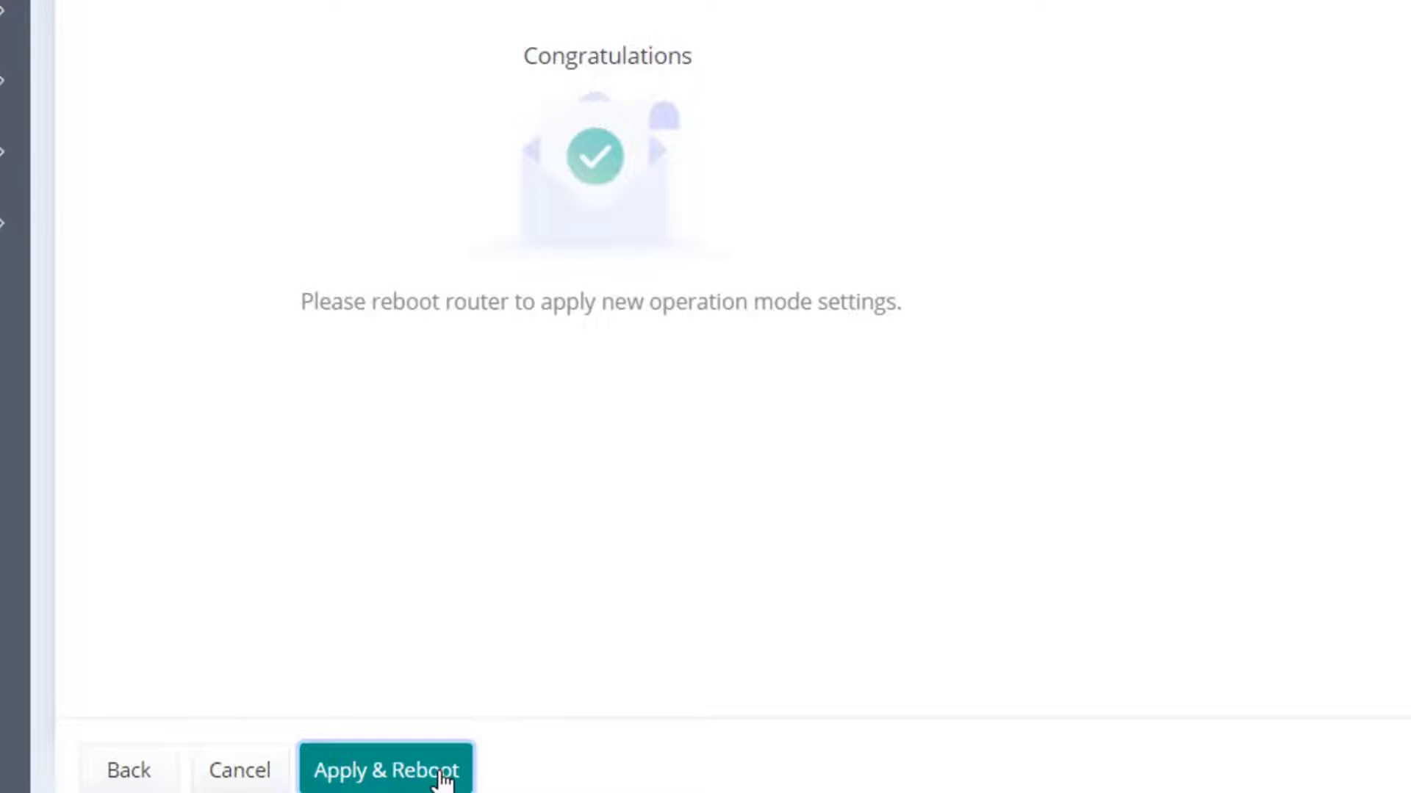
Step: Apply the router-mode settings and reboot back to the login page
click(385, 772)
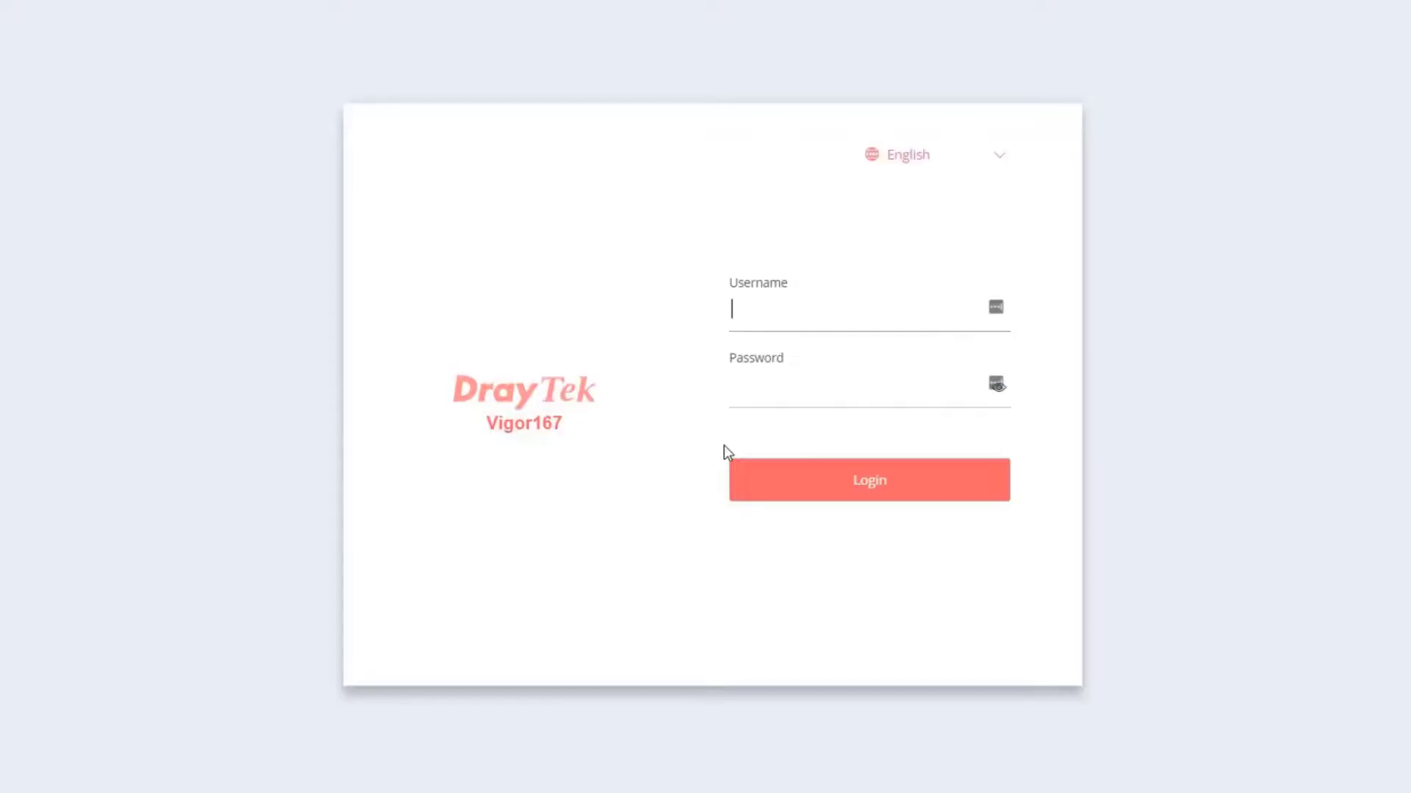
Step: Log back in with the saved admin credentials to the PPPoE WAN dashboard
click(869, 309)
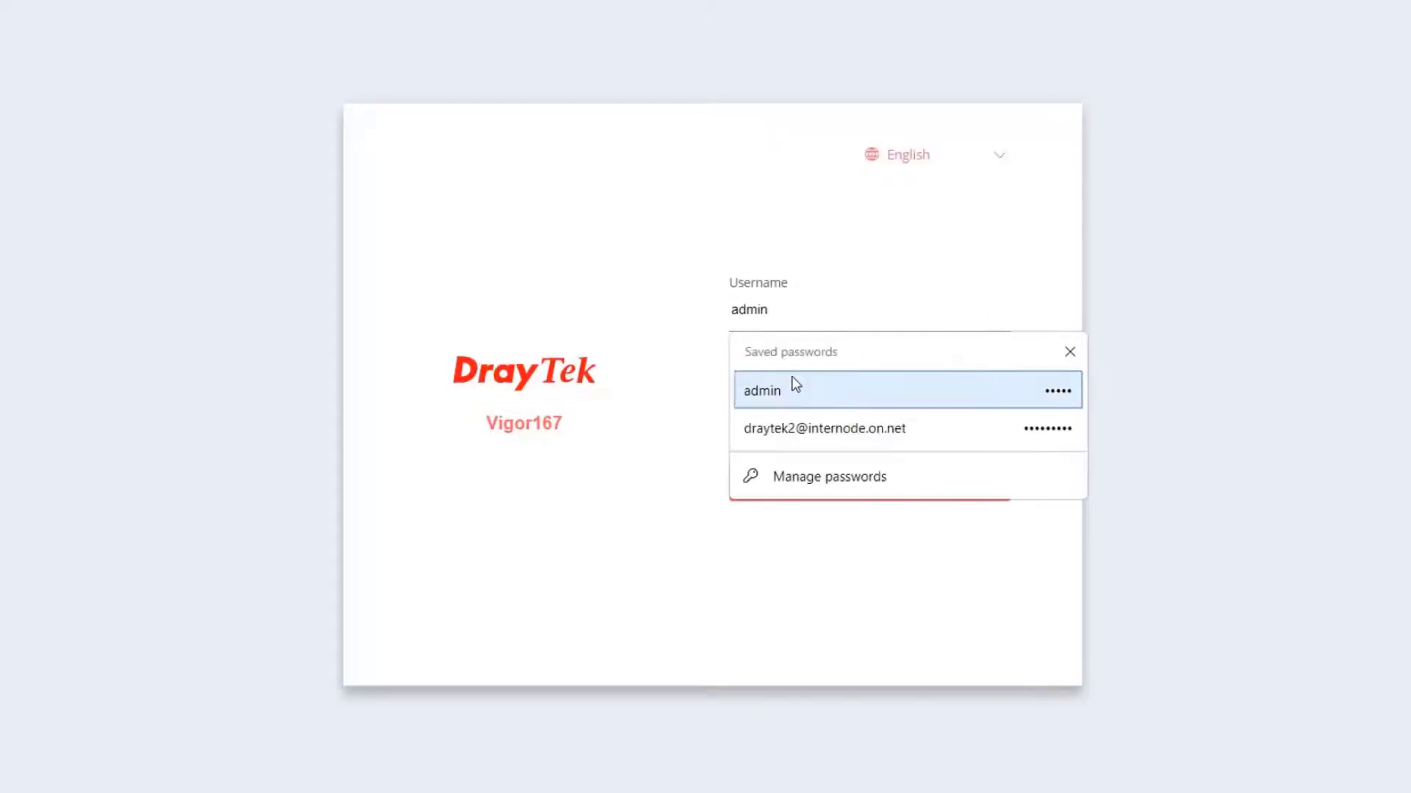
click(762, 390)
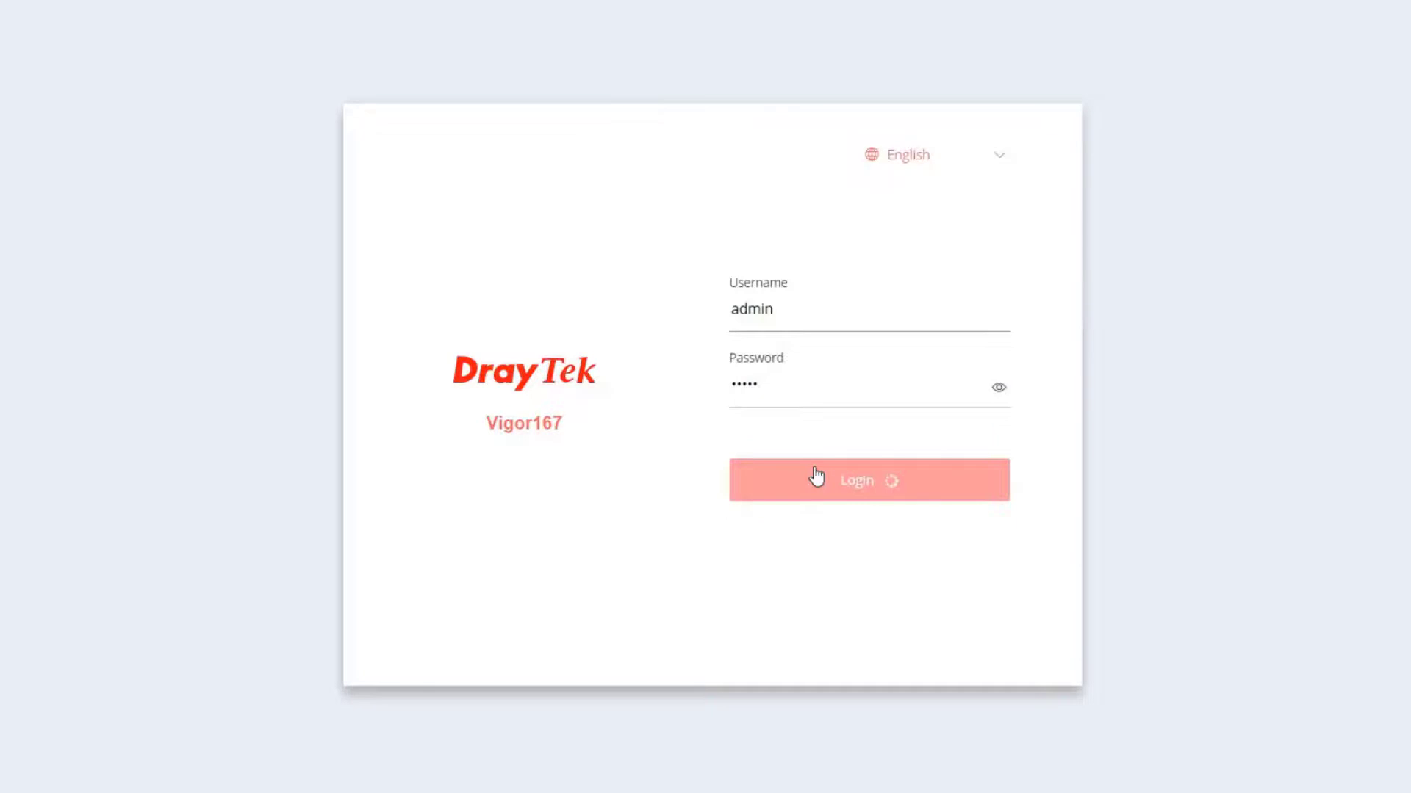
click(855, 479)
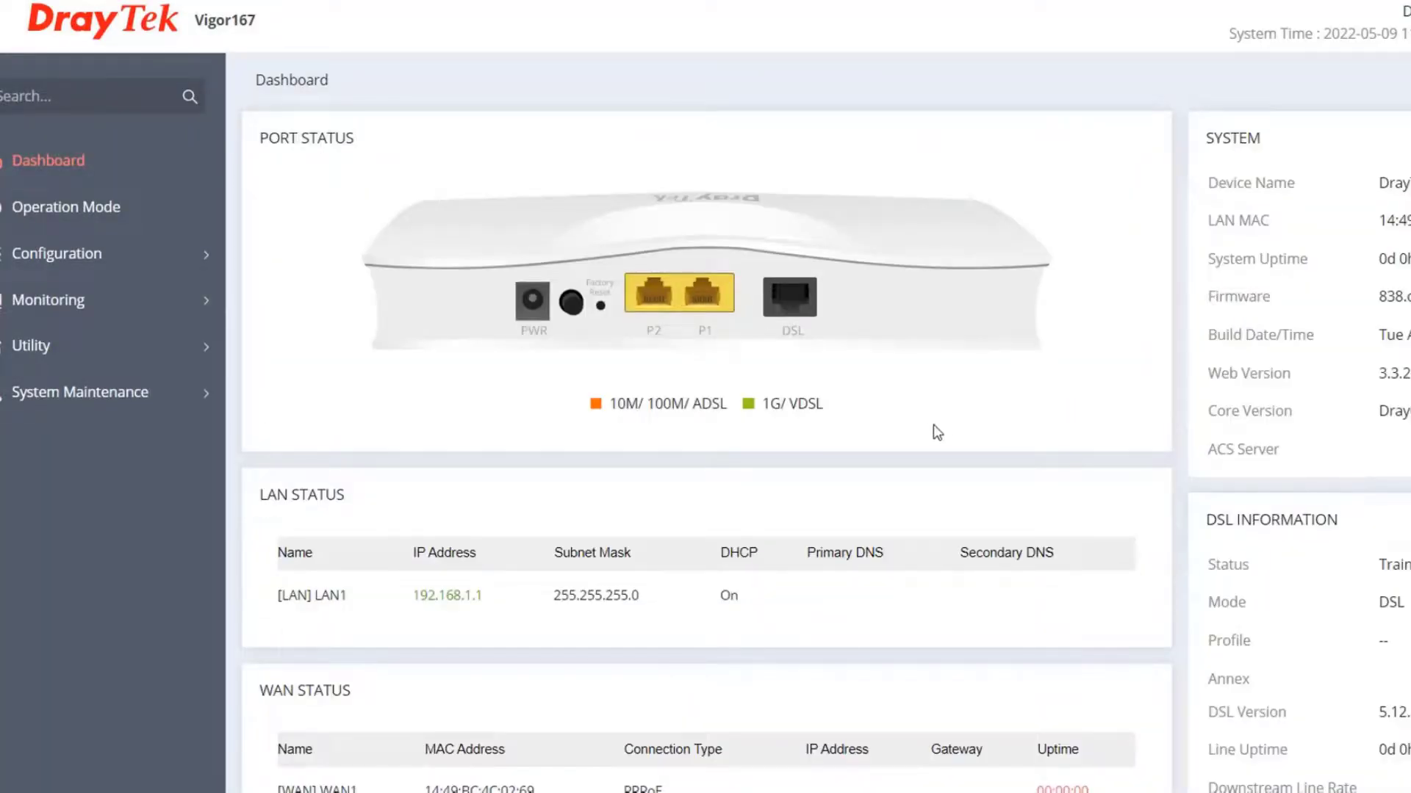
scroll(down, 3)
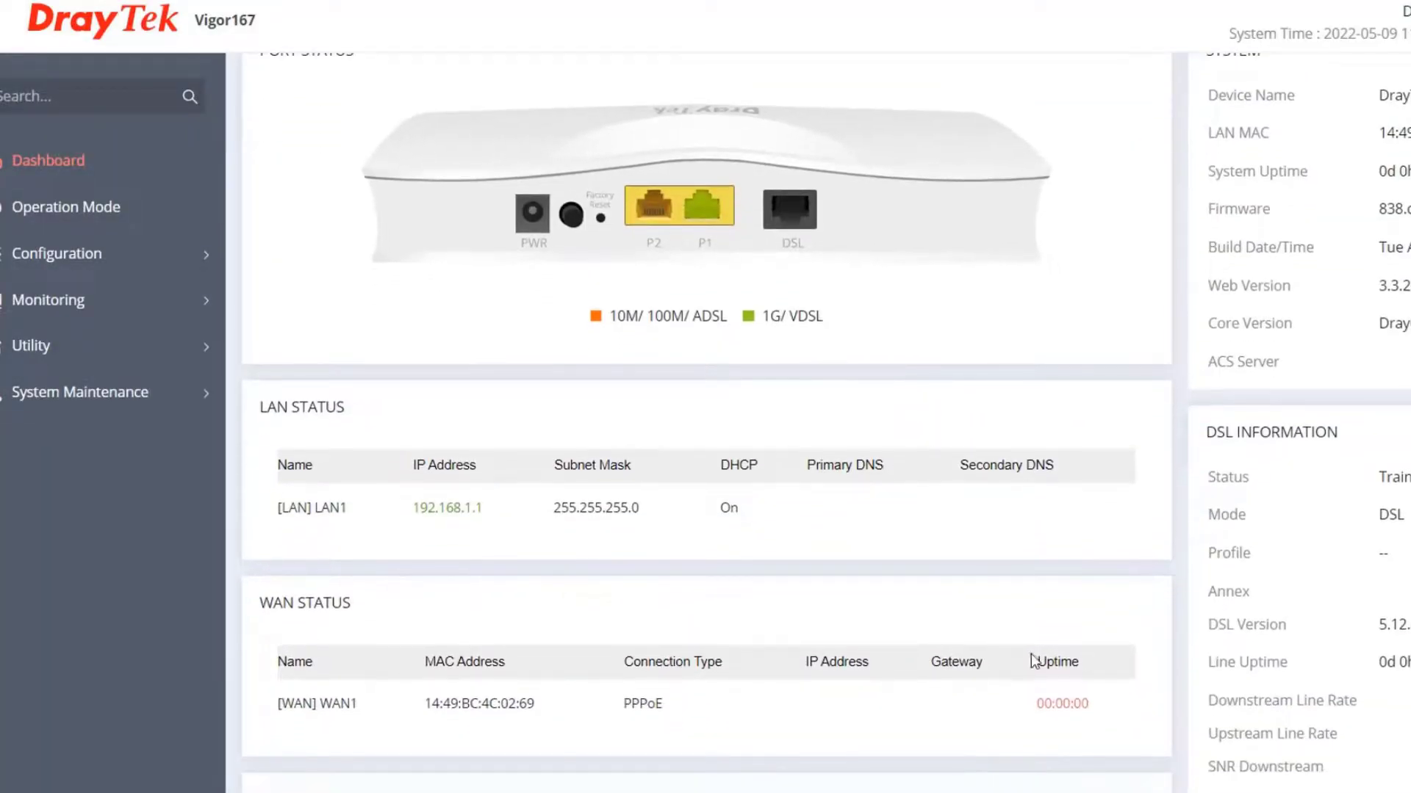
double_click(1061, 704)
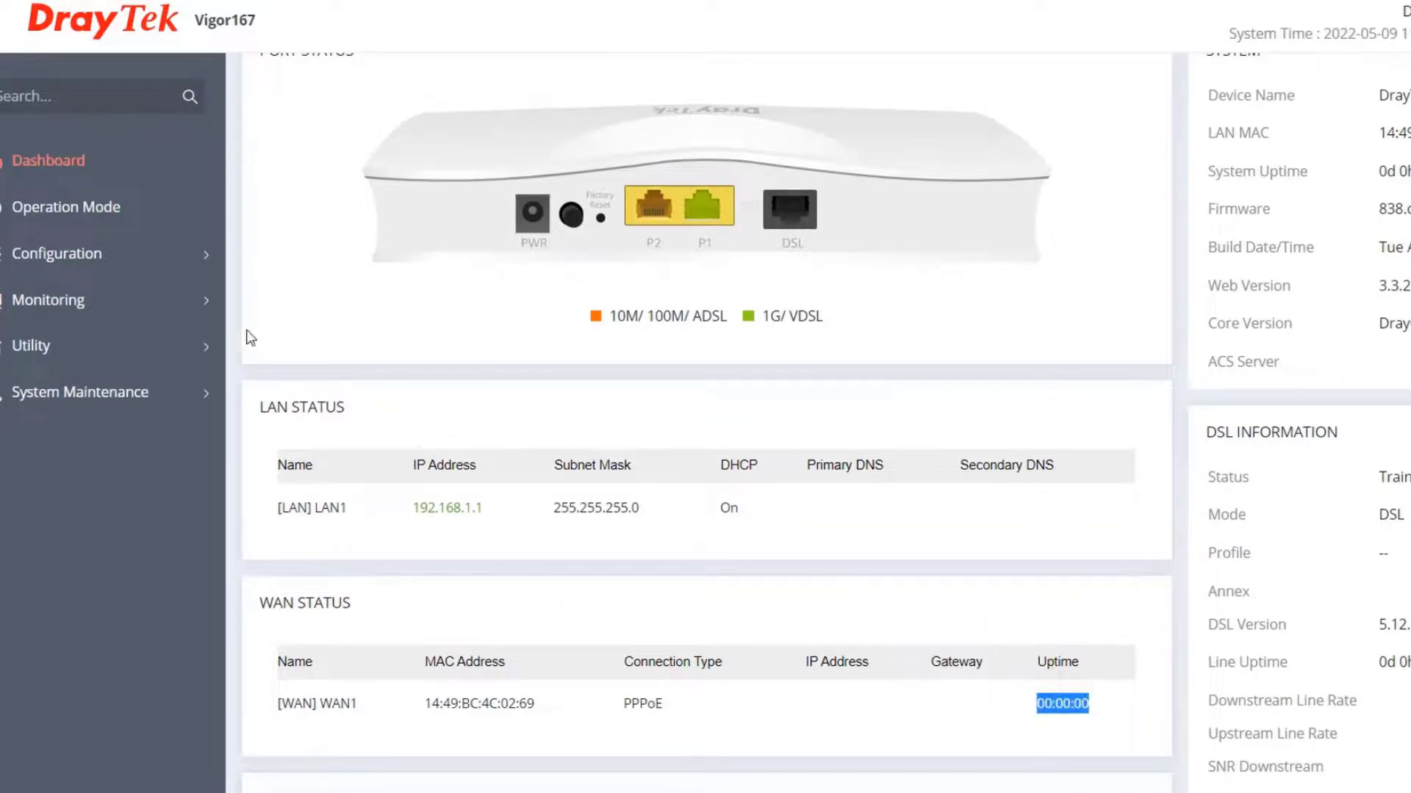
mouse_move(166, 257)
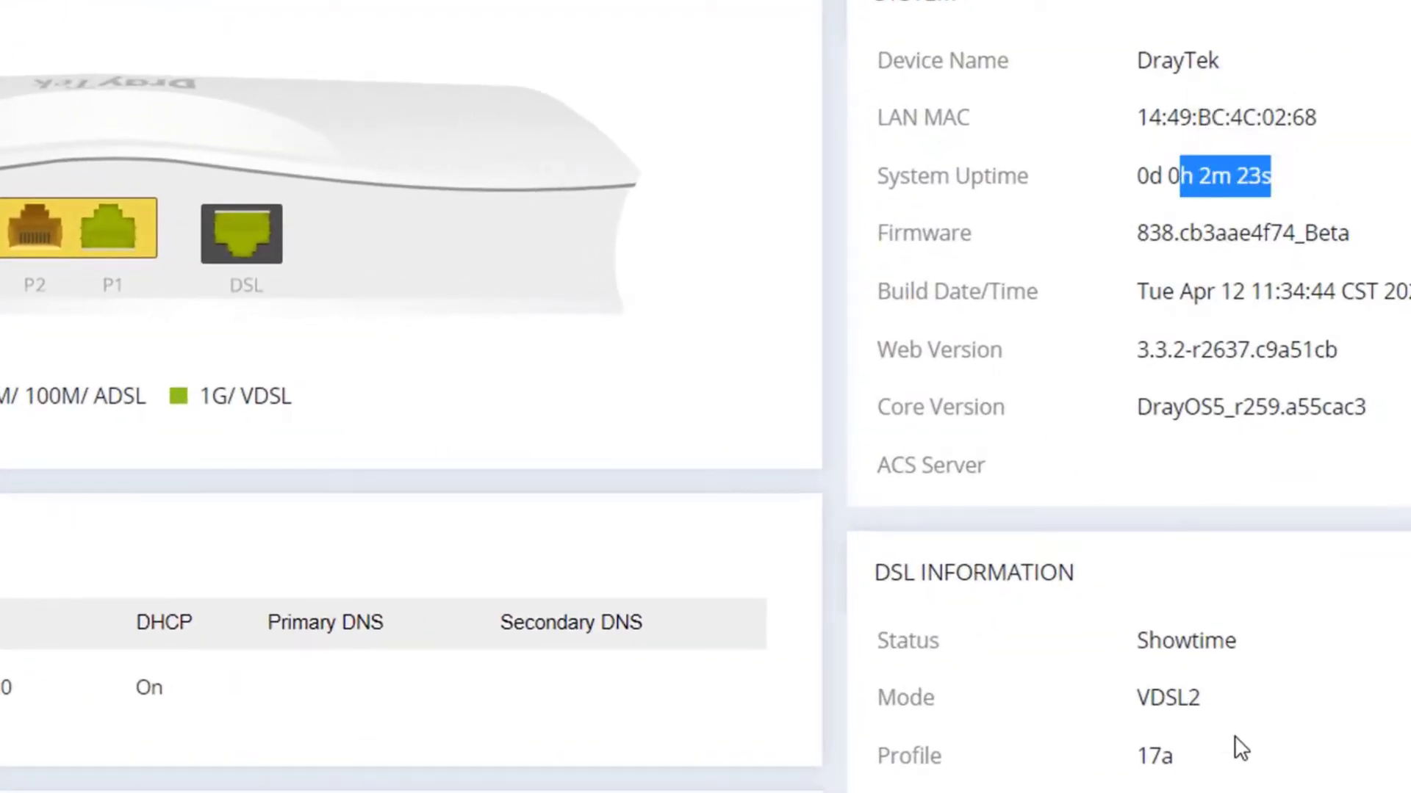
scroll(down, 3)
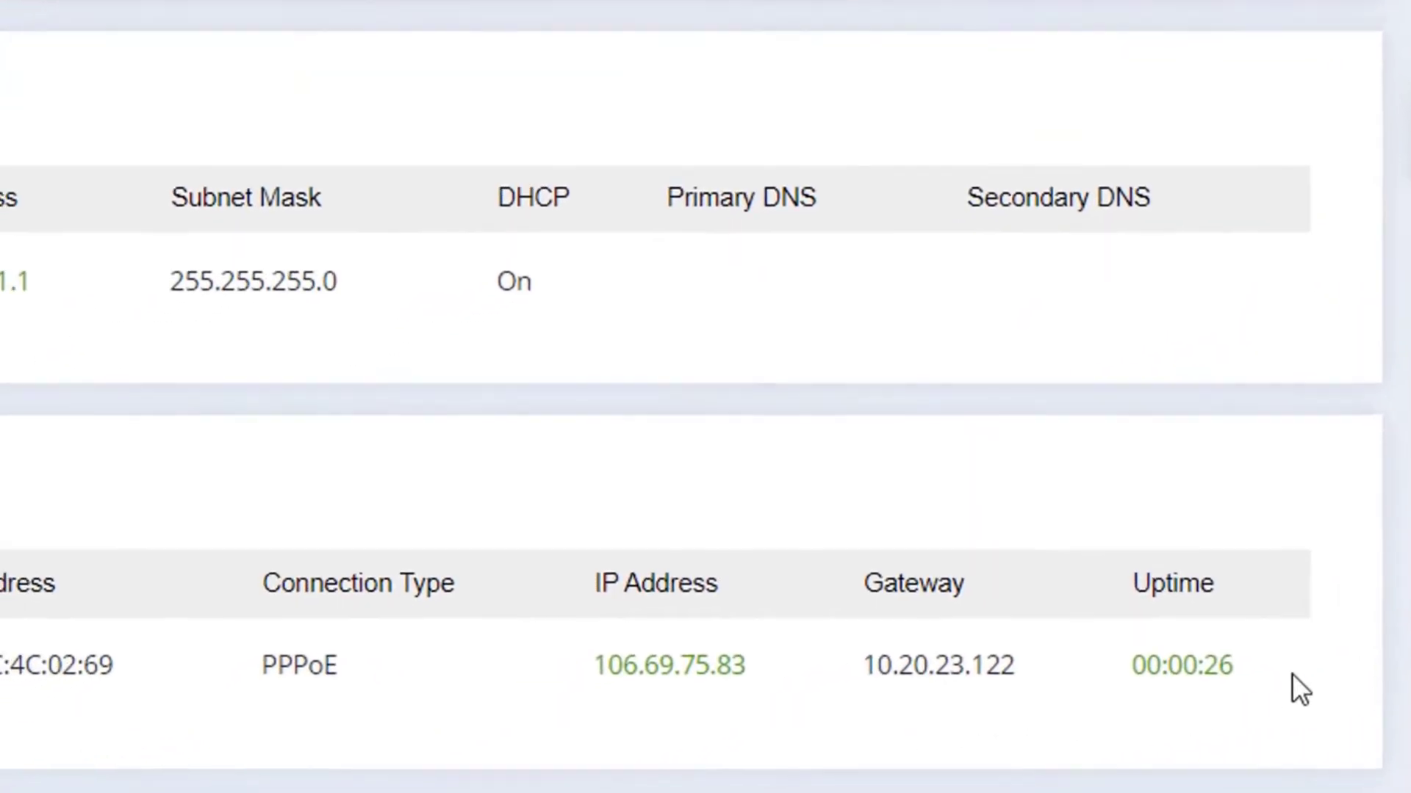